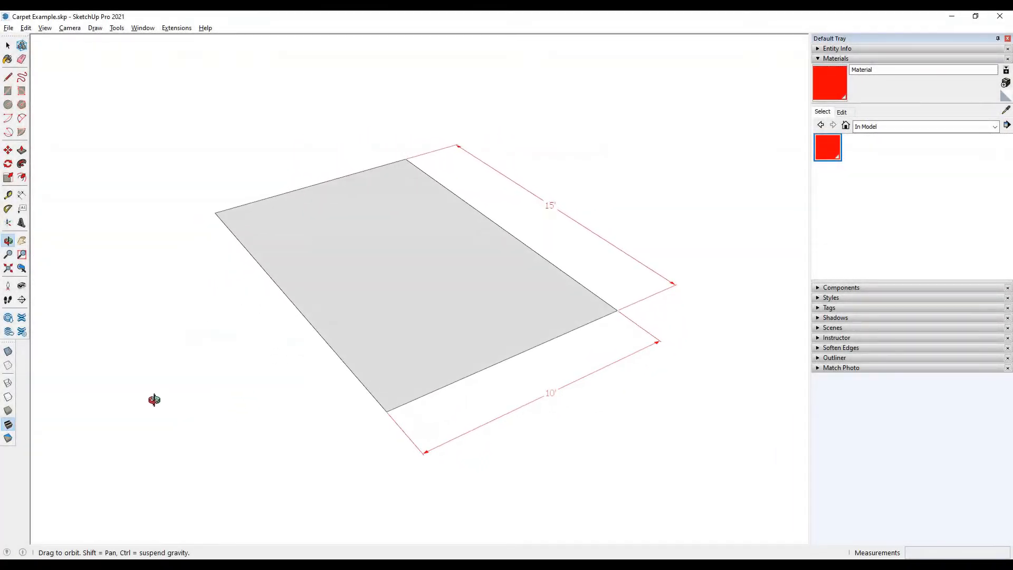
# Step: Switch back to the Select tool, keeping the 15' x 10' face in view
pyautogui.click(8, 46)
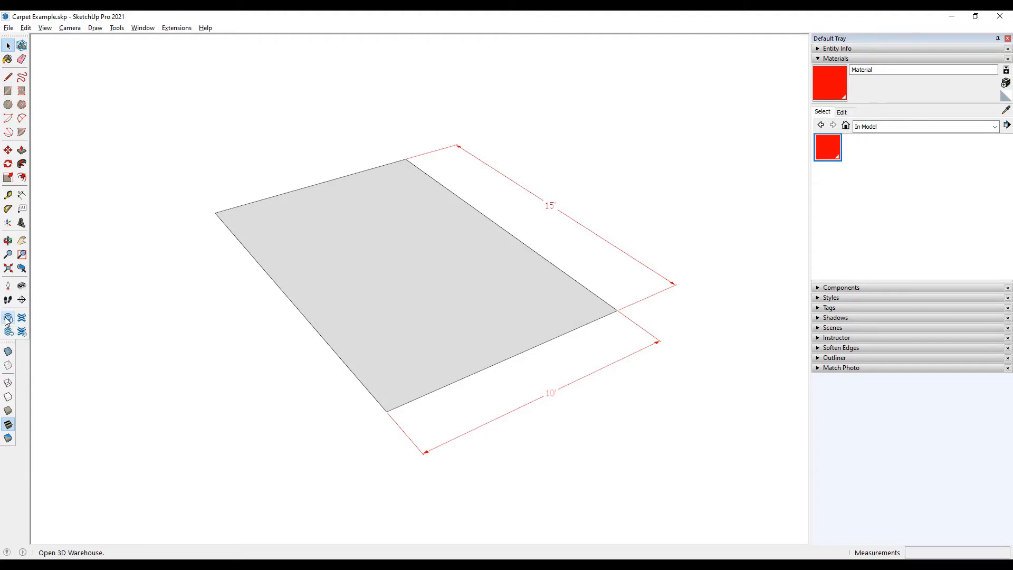
pyautogui.click(9, 44)
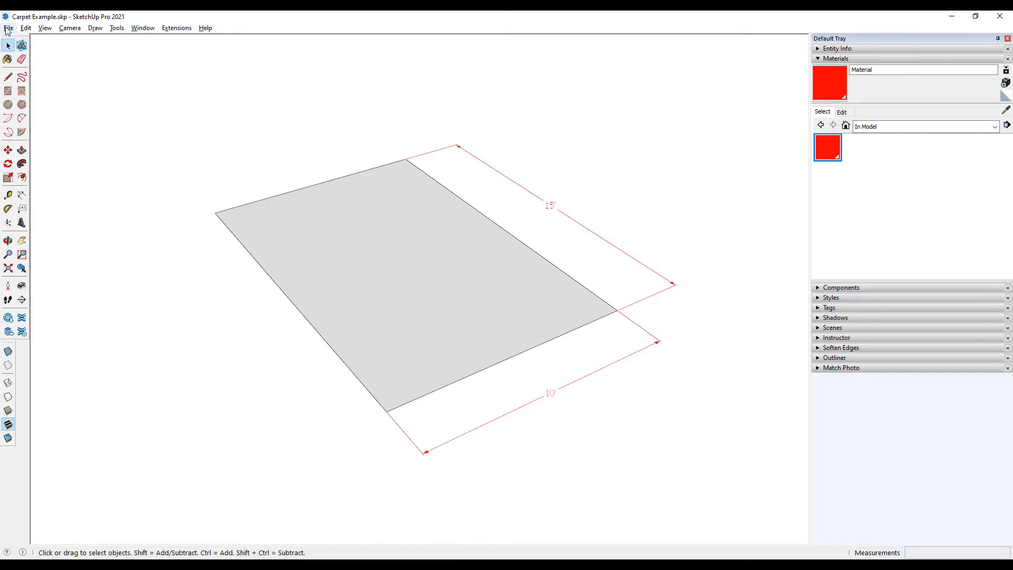
pyautogui.click(9, 27)
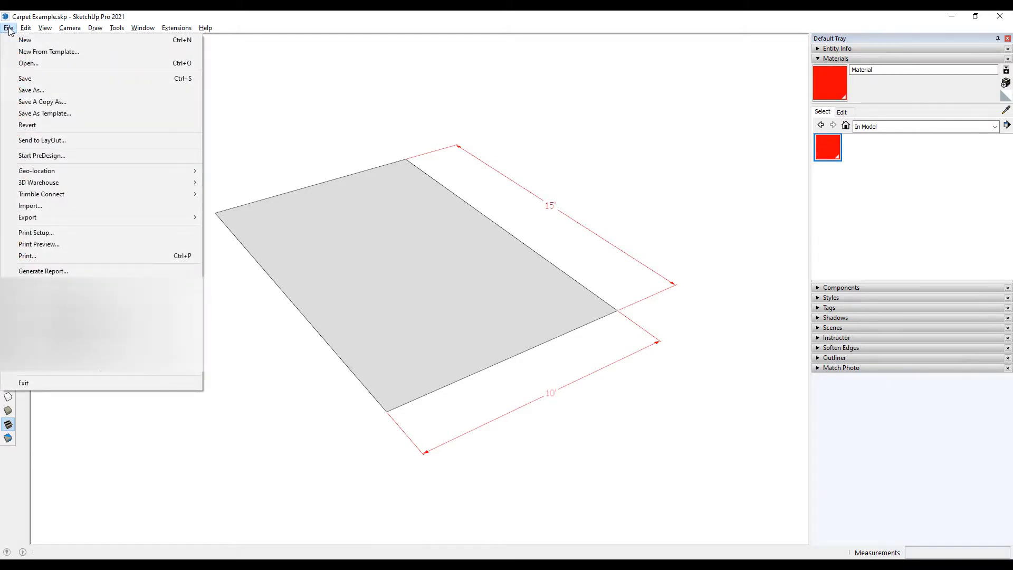
pyautogui.click(39, 211)
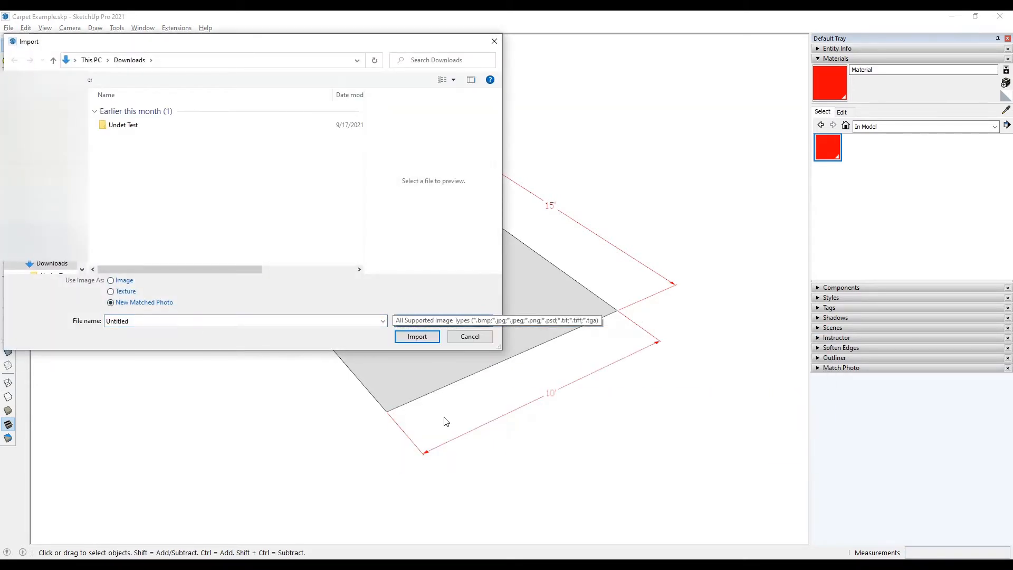
pyautogui.click(110, 281)
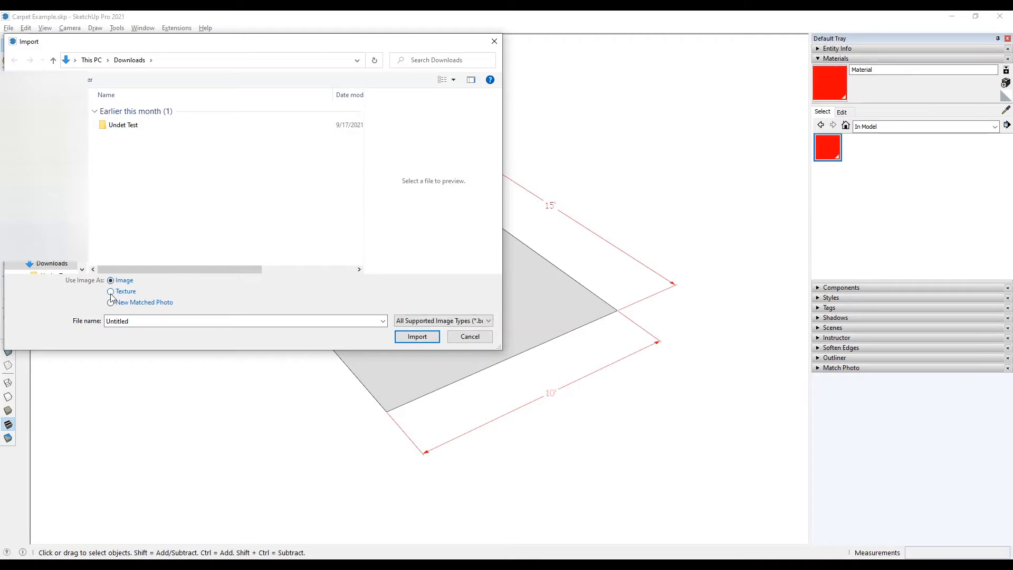
pyautogui.click(110, 291)
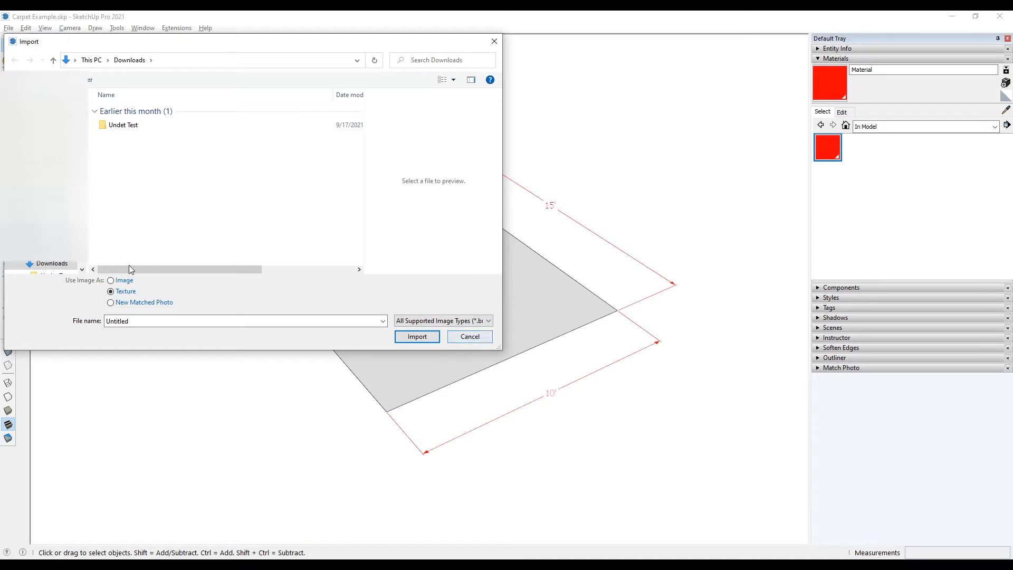
pyautogui.moveTo(422, 335)
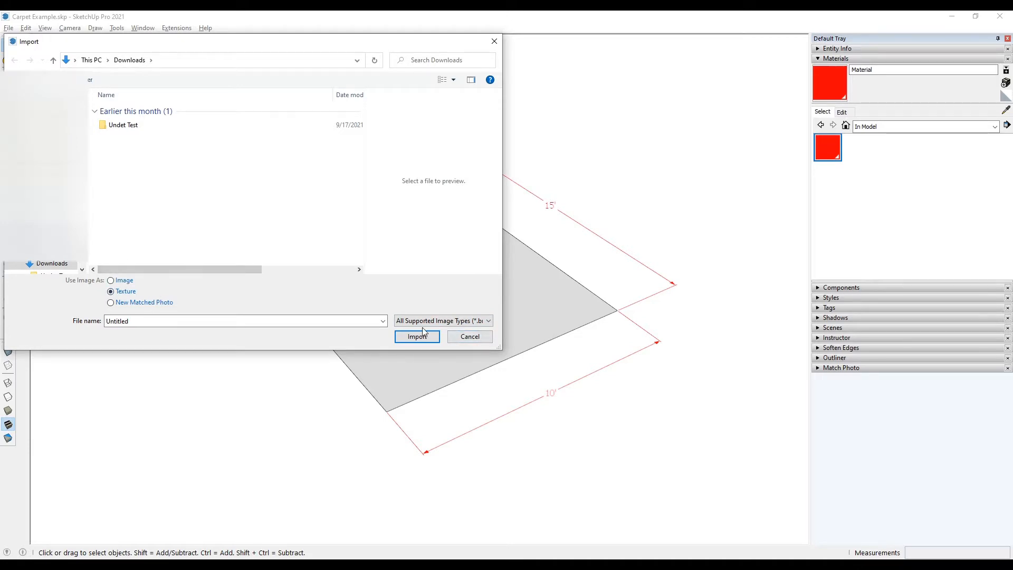
pyautogui.click(470, 336)
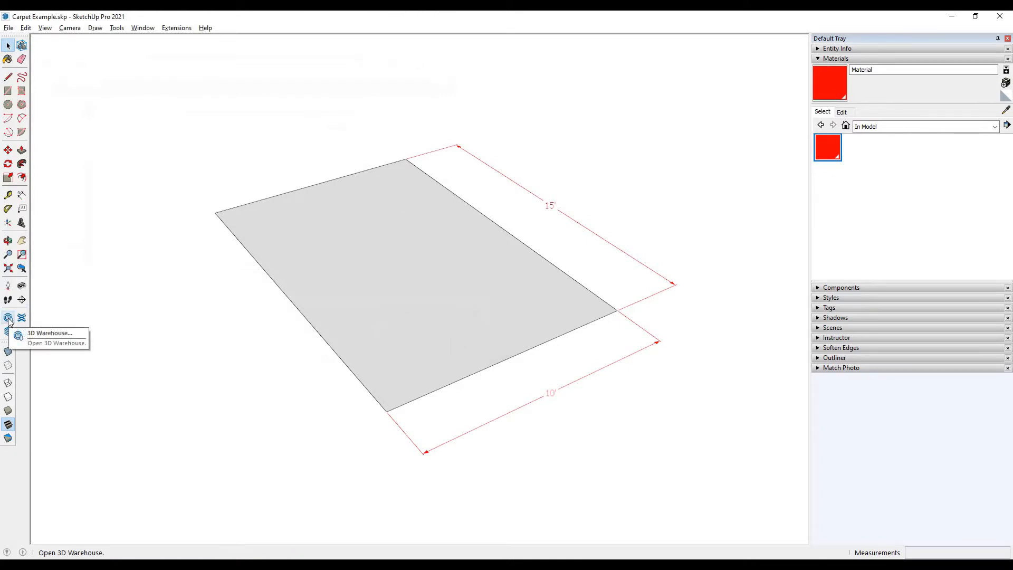
# Step: Search 3D Warehouse for 'carpet', show only models, and sort them by Popularity
pyautogui.click(8, 318)
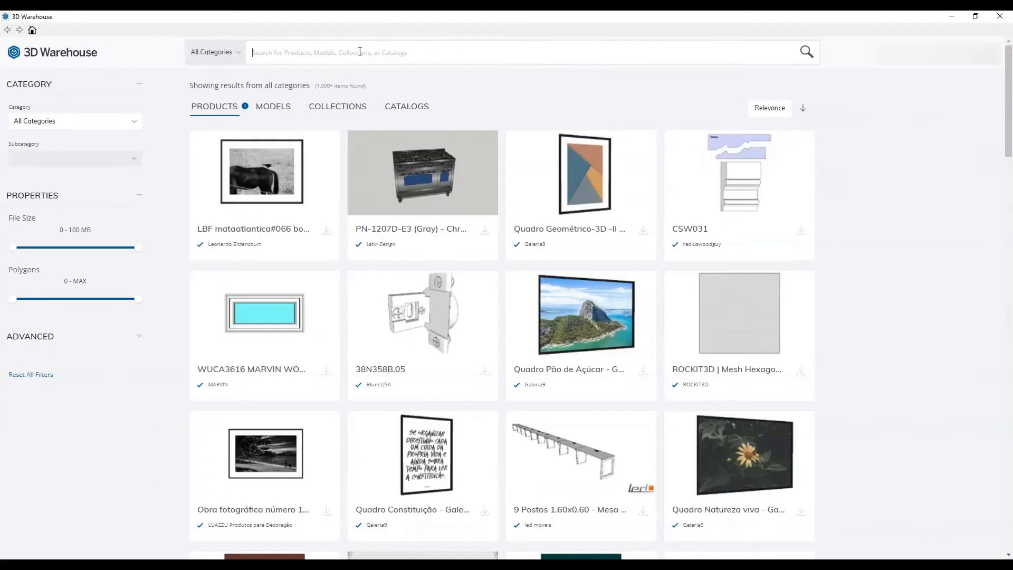
pyautogui.write('cap')
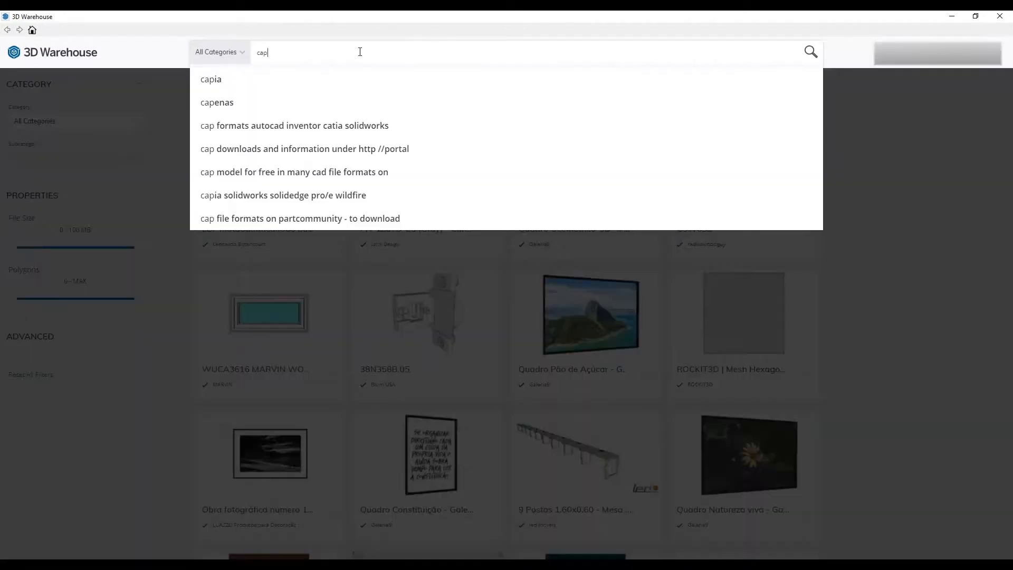
pyautogui.press('Backspace')
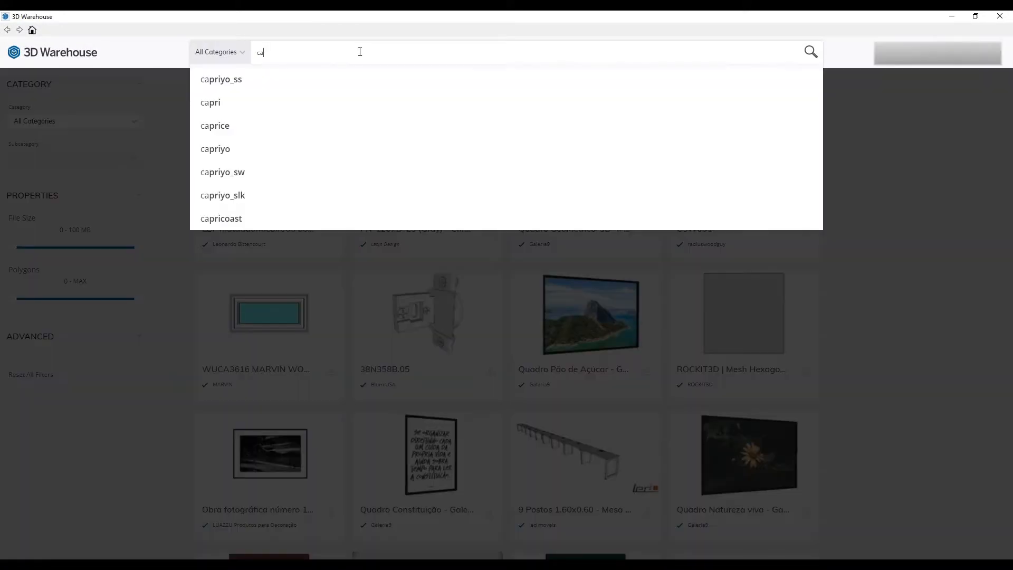
pyautogui.write('carpet')
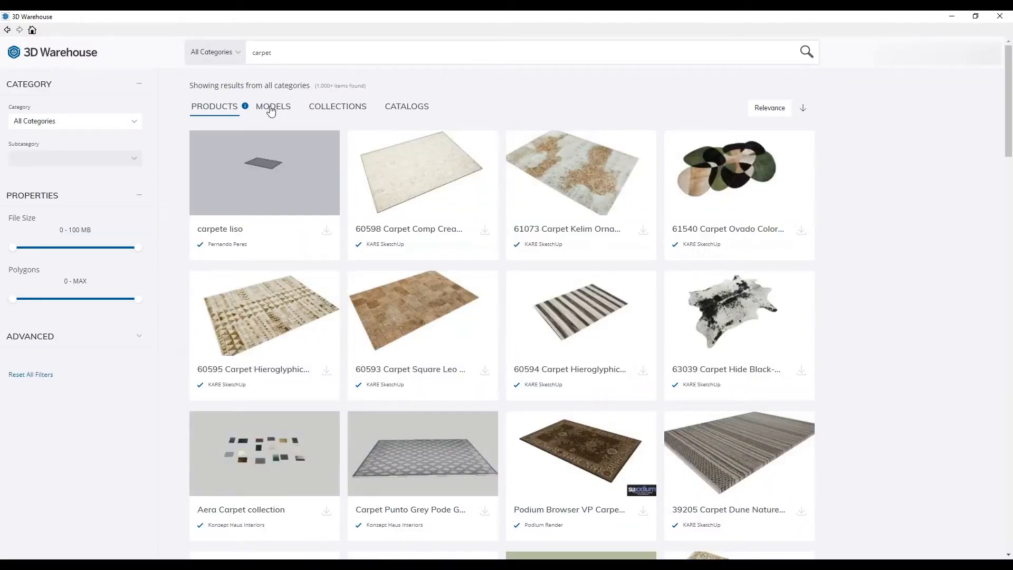
pyautogui.click(274, 107)
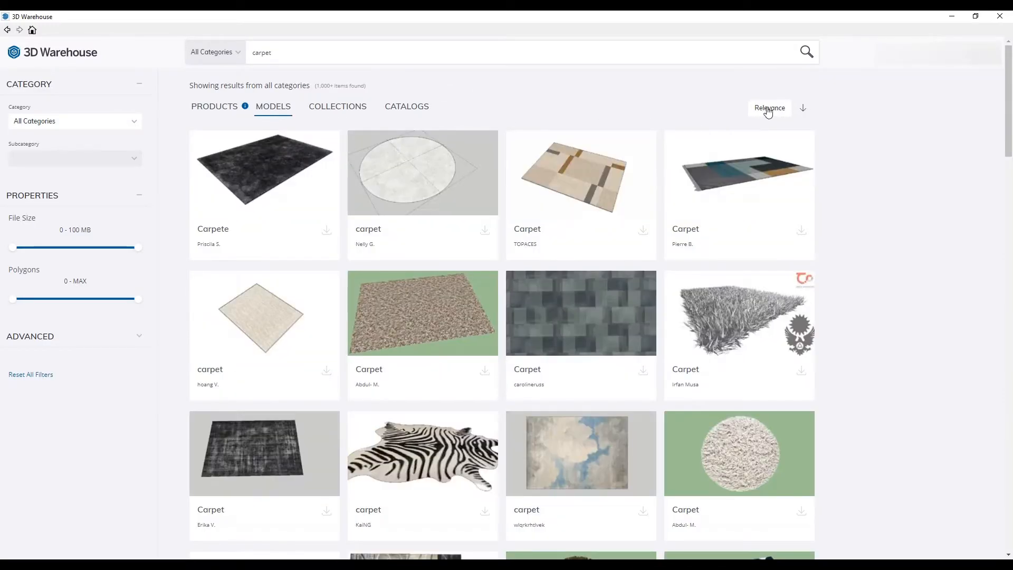
pyautogui.click(769, 108)
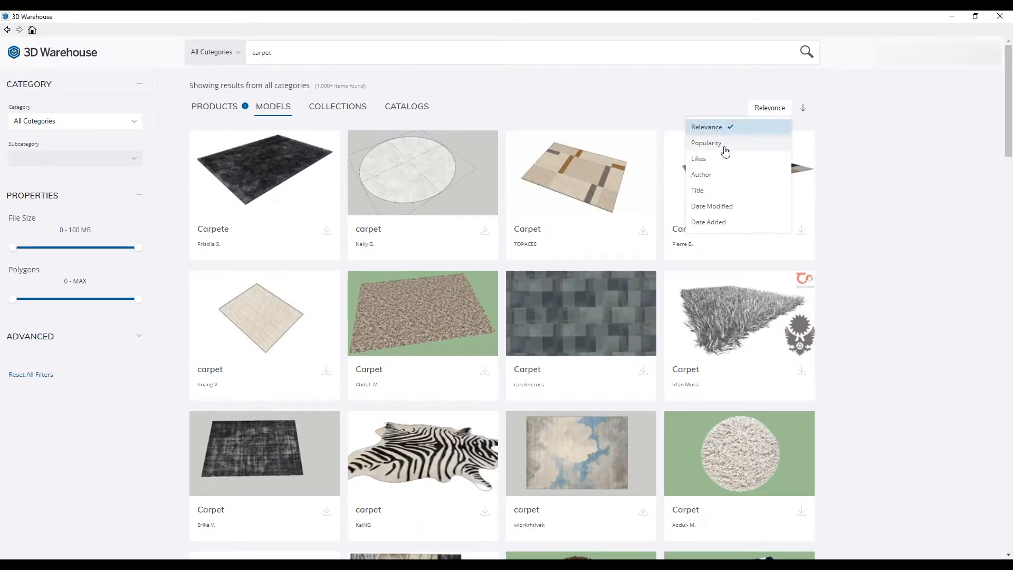
pyautogui.click(706, 143)
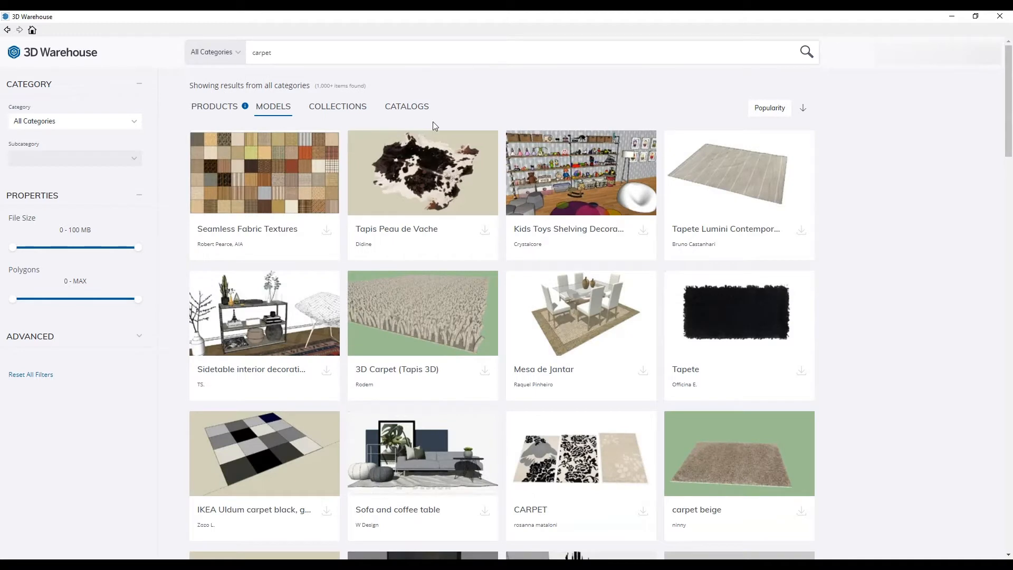
pyautogui.click(290, 49)
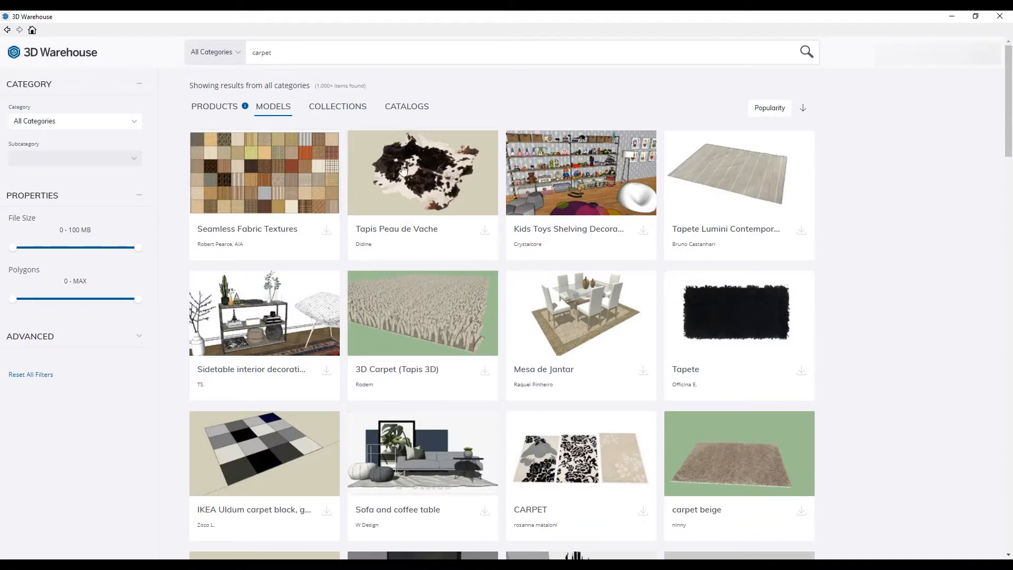
pyautogui.moveTo(527, 322)
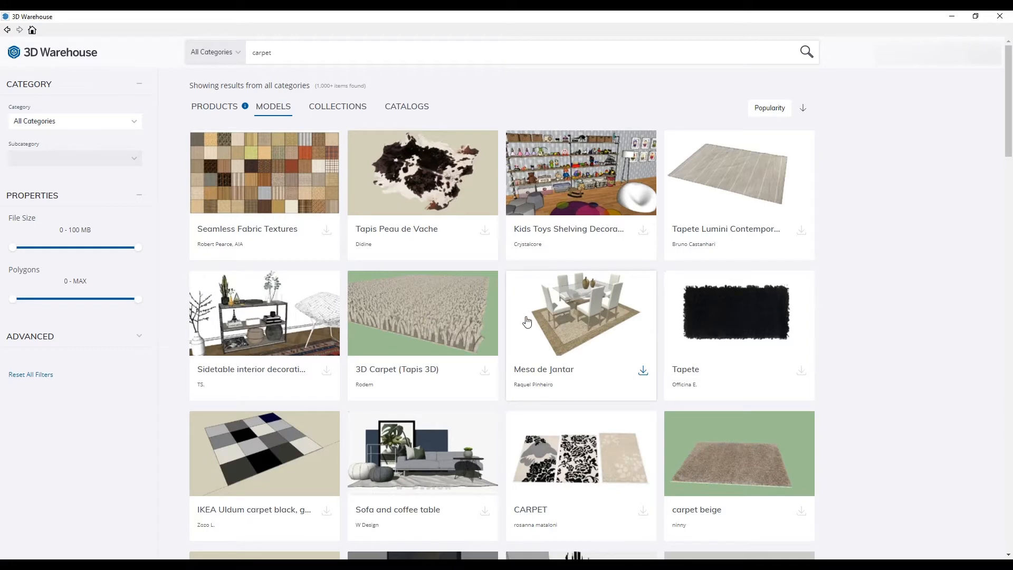
pyautogui.moveTo(572, 372)
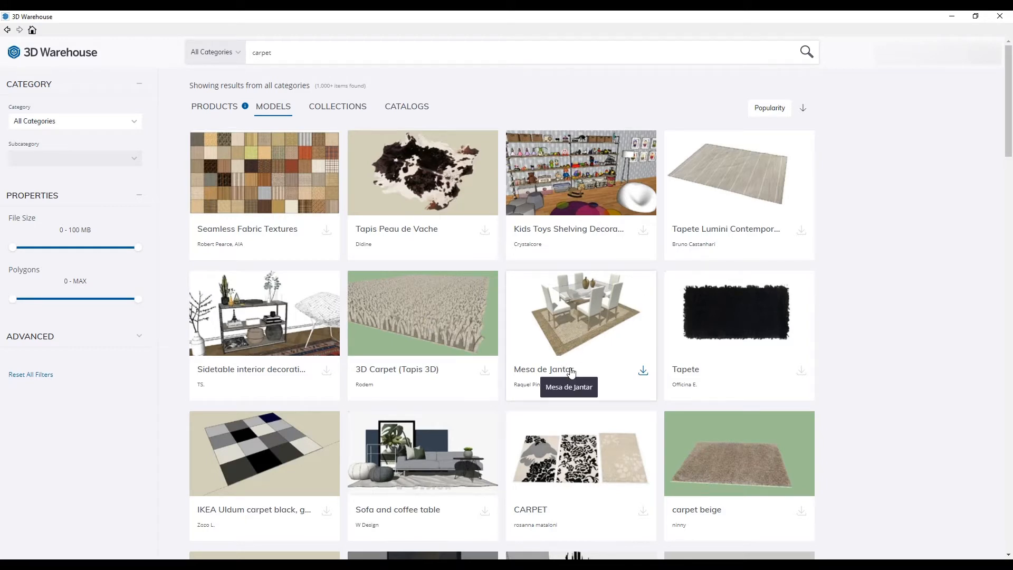
# Step: Open the preview summary of the Mesa de Jantar dining set model
pyautogui.click(571, 315)
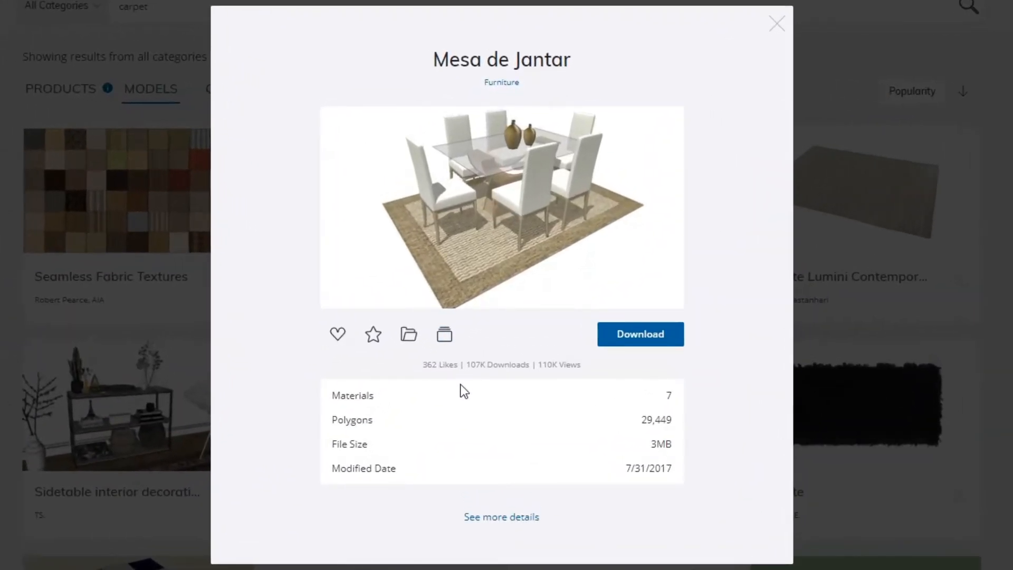
pyautogui.moveTo(643, 345)
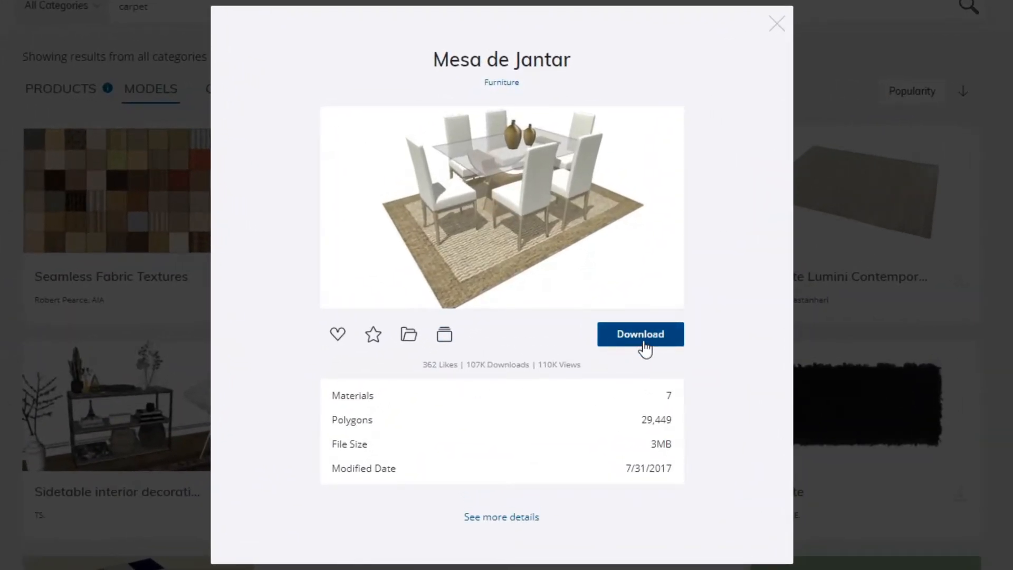
pyautogui.moveTo(463, 211)
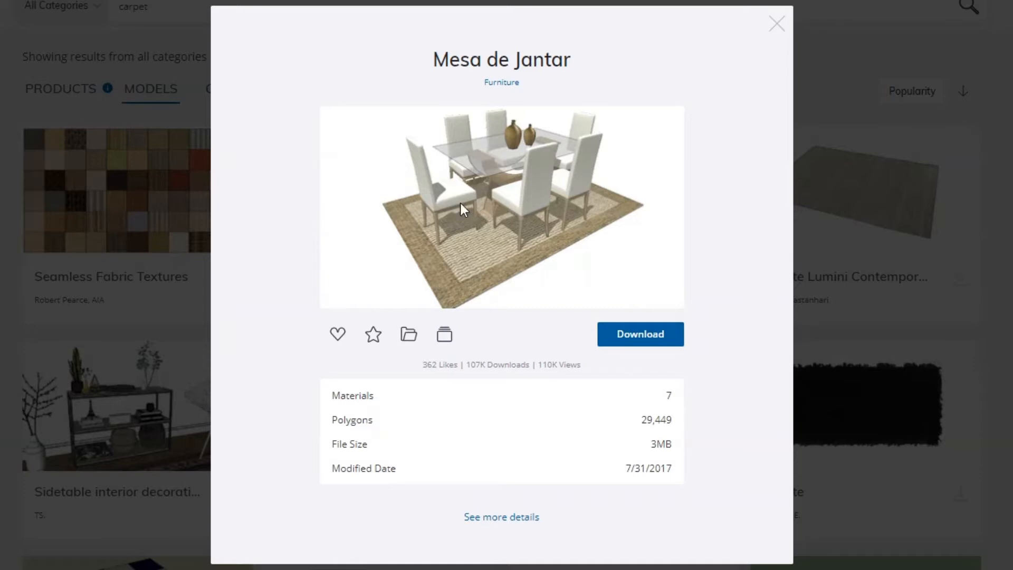
pyautogui.moveTo(409, 335)
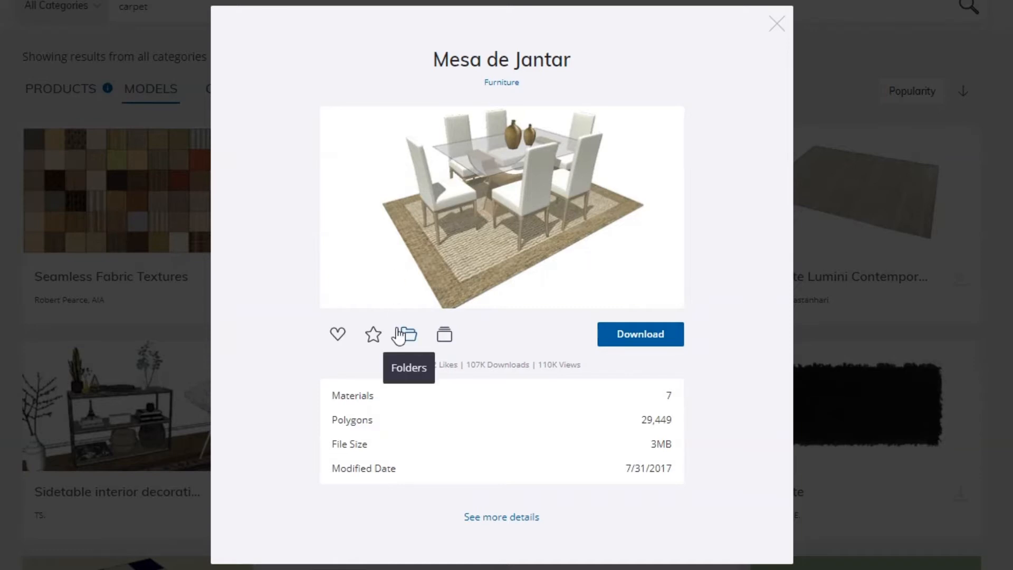
pyautogui.moveTo(489, 471)
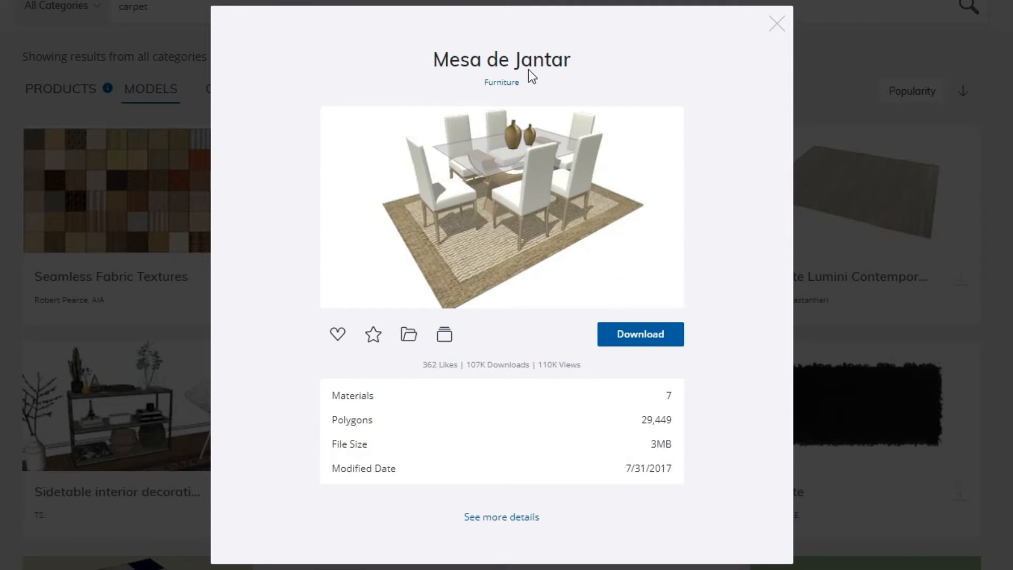
pyautogui.moveTo(540, 110)
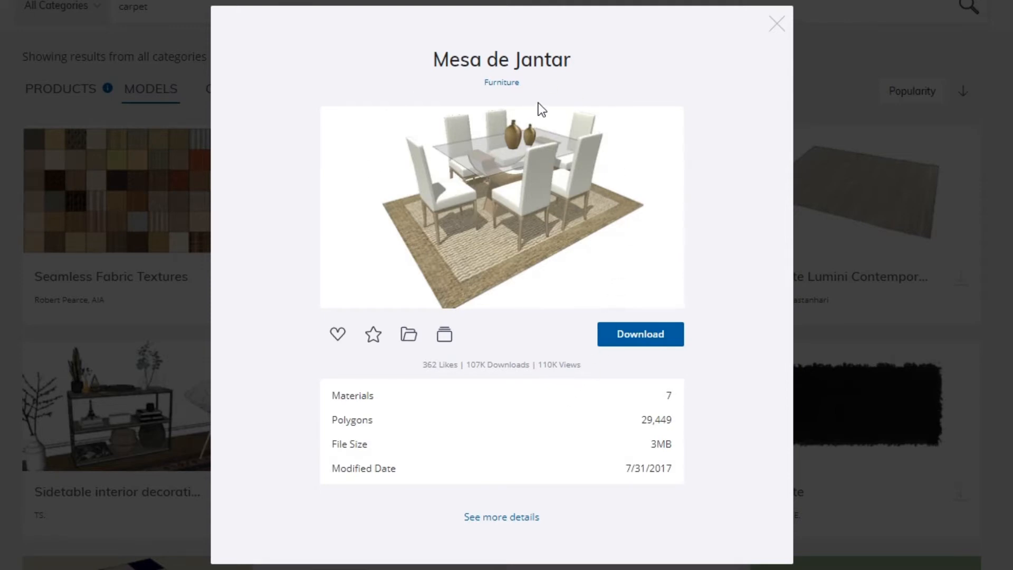
pyautogui.moveTo(502, 517)
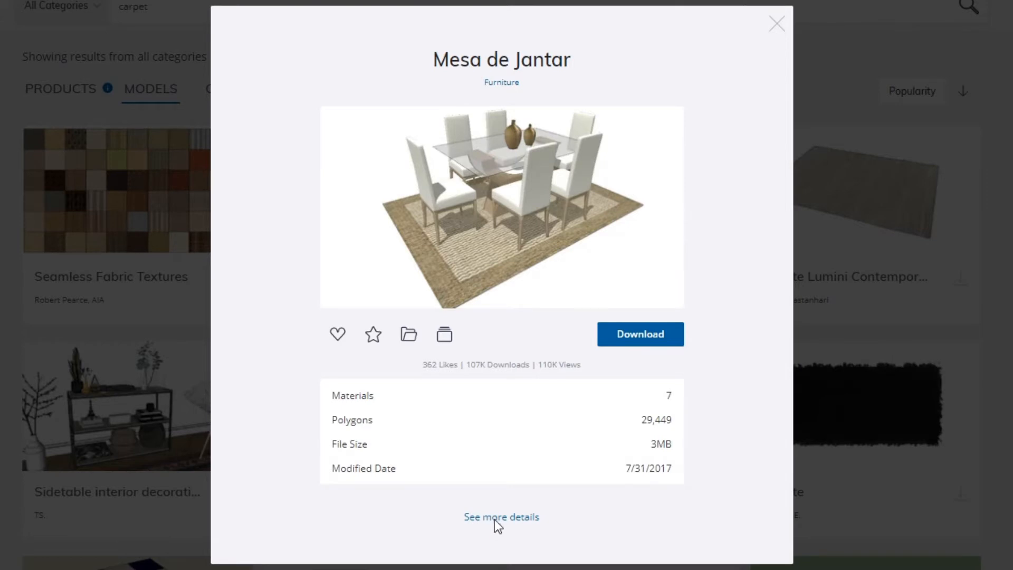
# Step: Open Mesa de Jantar's full details page and expand its seven materials, including Tapete
pyautogui.click(502, 517)
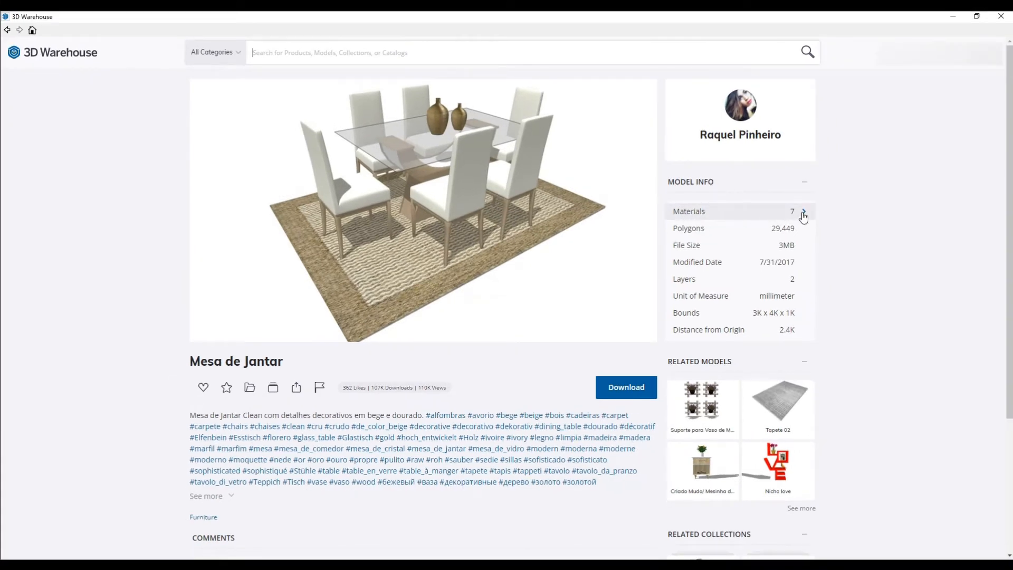
pyautogui.moveTo(806, 216)
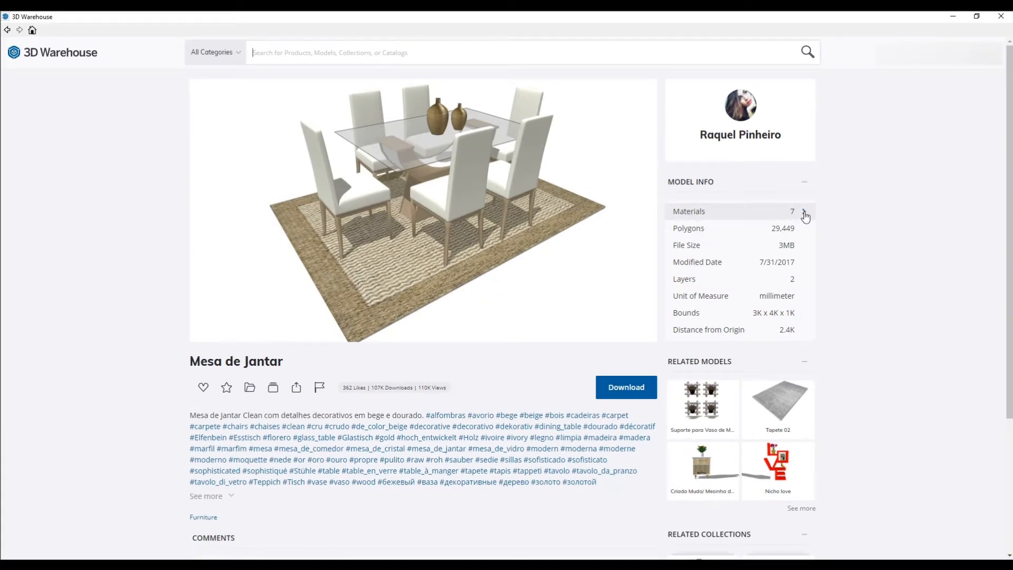
pyautogui.click(805, 212)
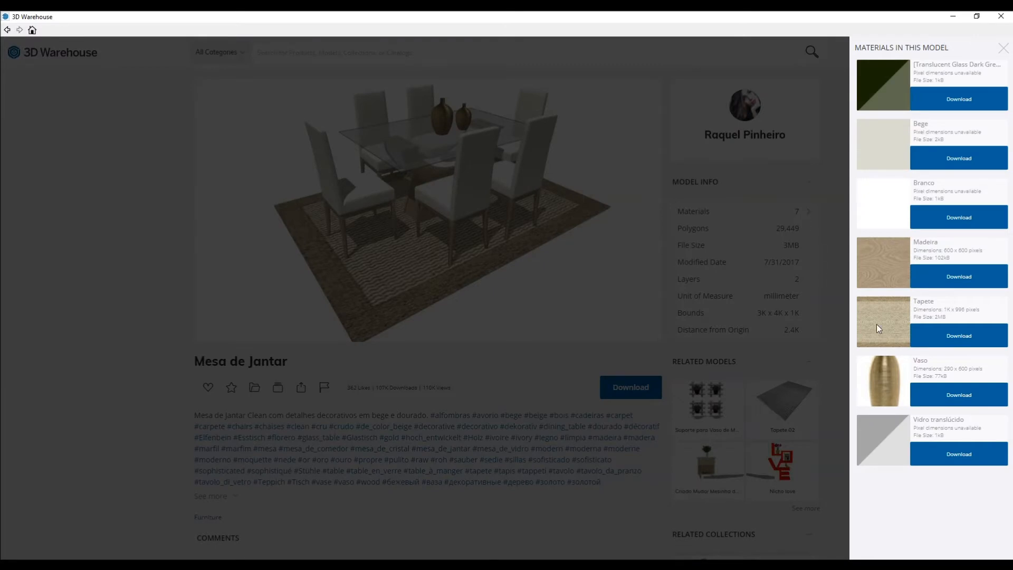
pyautogui.moveTo(893, 324)
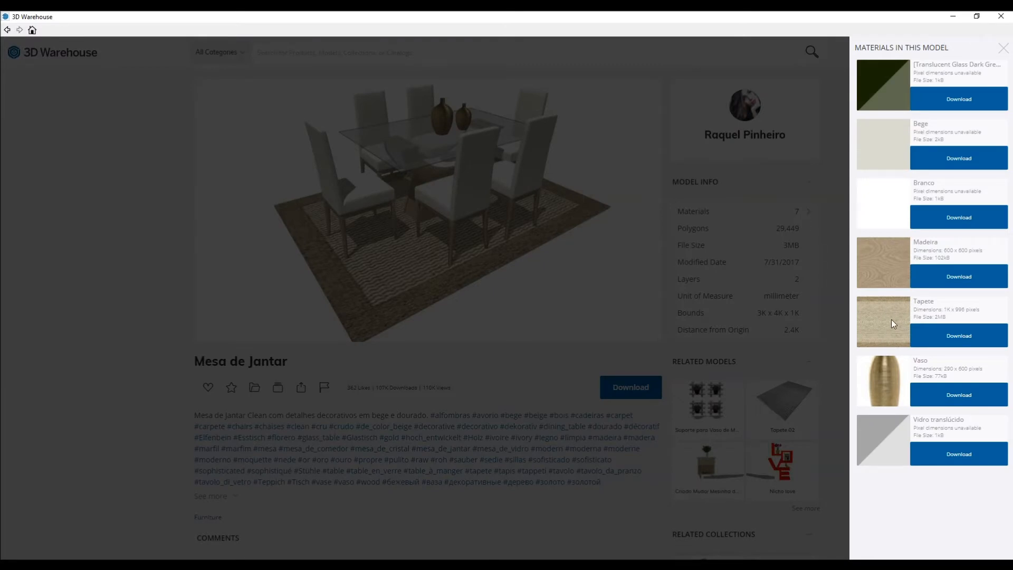
pyautogui.moveTo(415, 307)
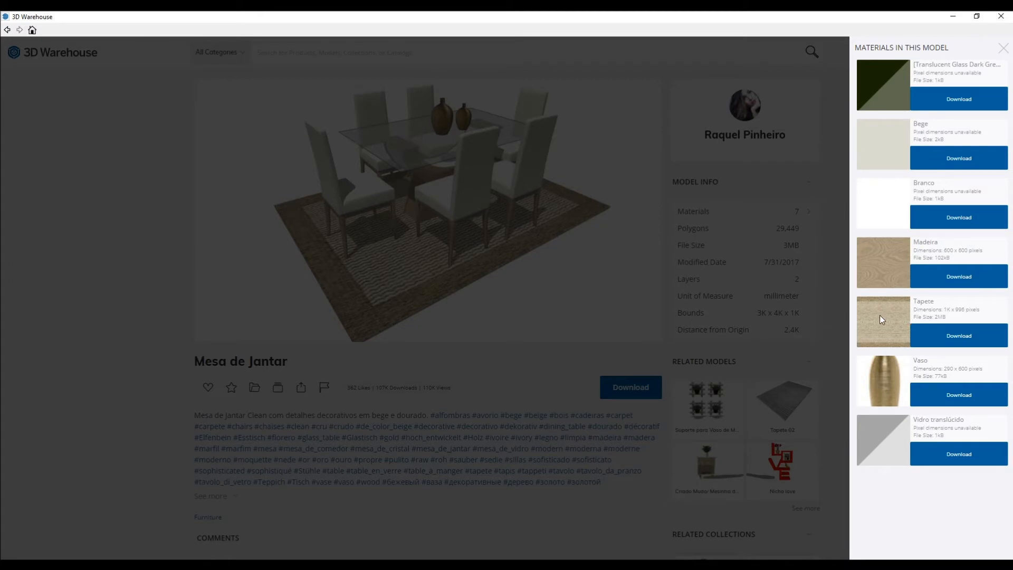
pyautogui.moveTo(449, 350)
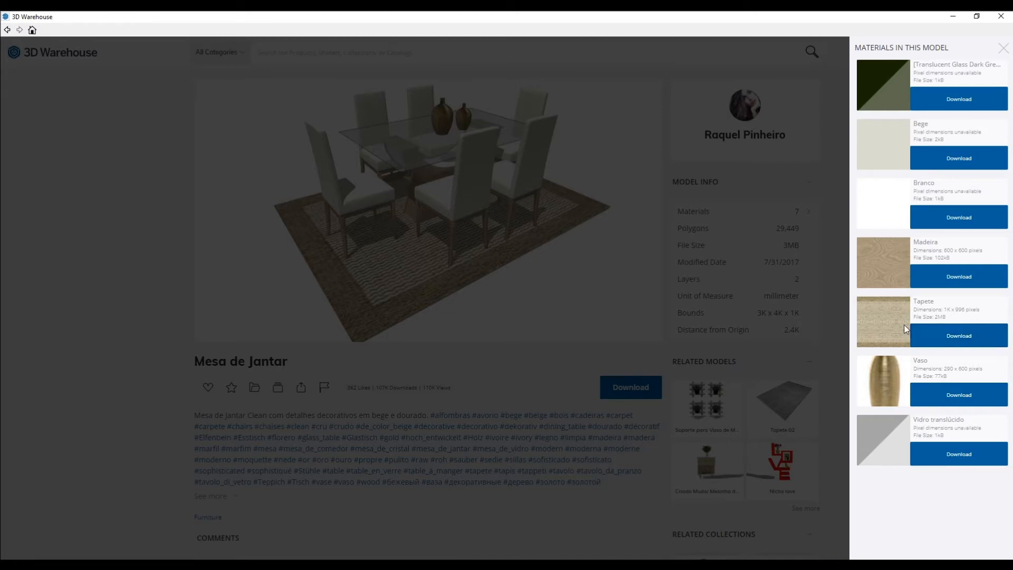
# Step: Download the Tapete material into SketchUp's In Model materials with Paint Bucket active
pyautogui.click(959, 336)
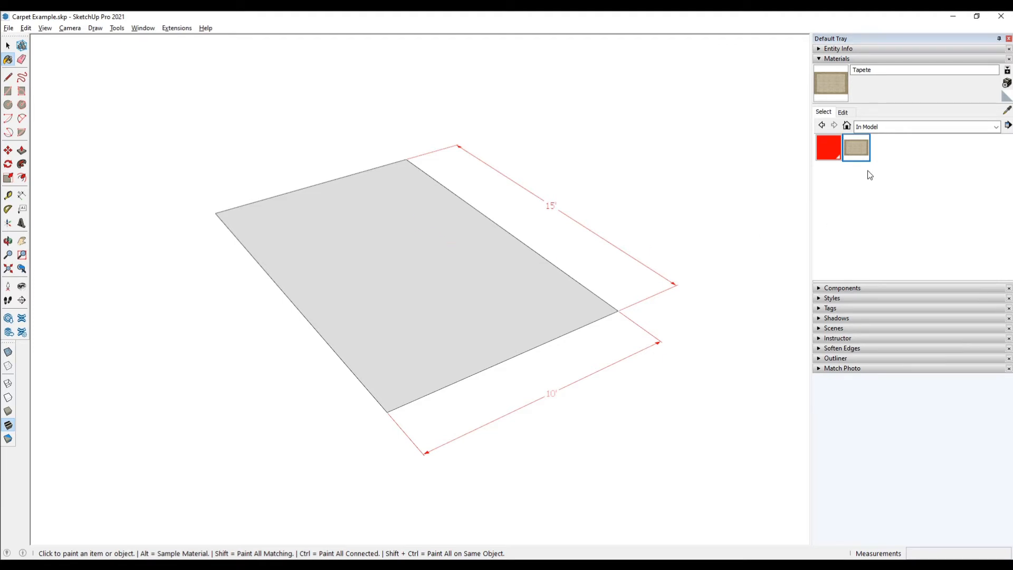
pyautogui.moveTo(857, 153)
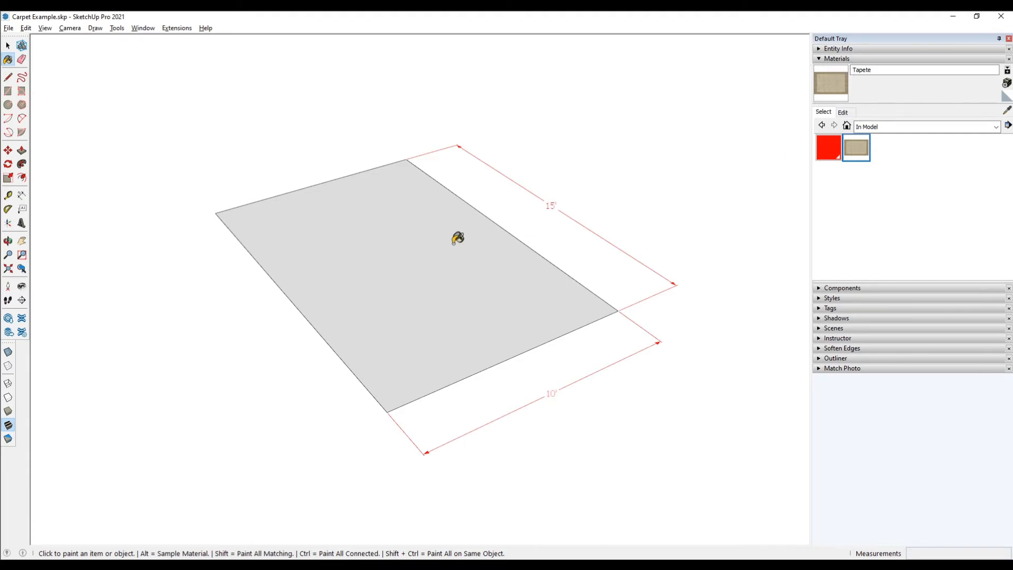
# Step: Paint the rectangle with Tapete carpet, then select the carpeted face
pyautogui.click(457, 237)
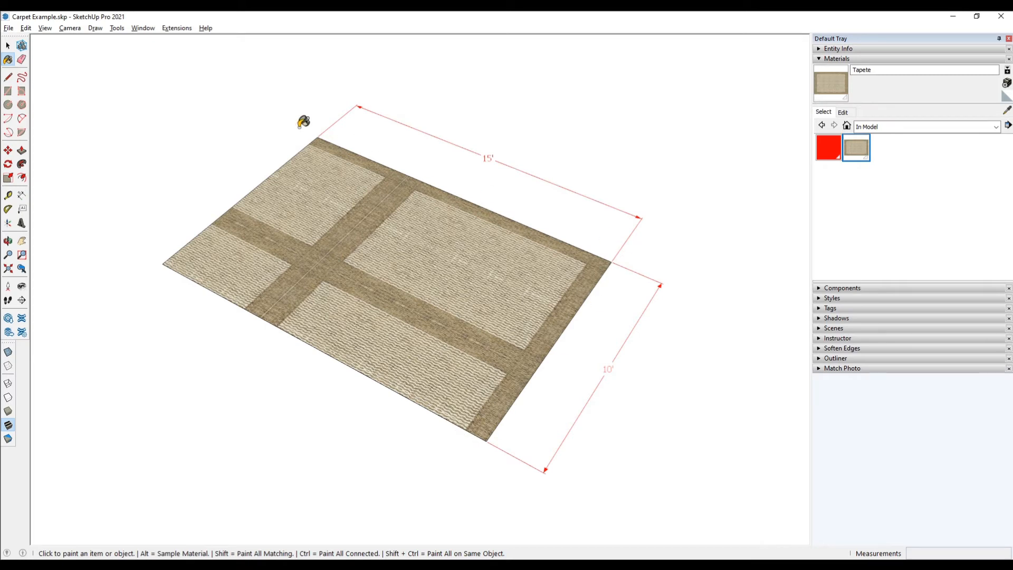
pyautogui.click(9, 46)
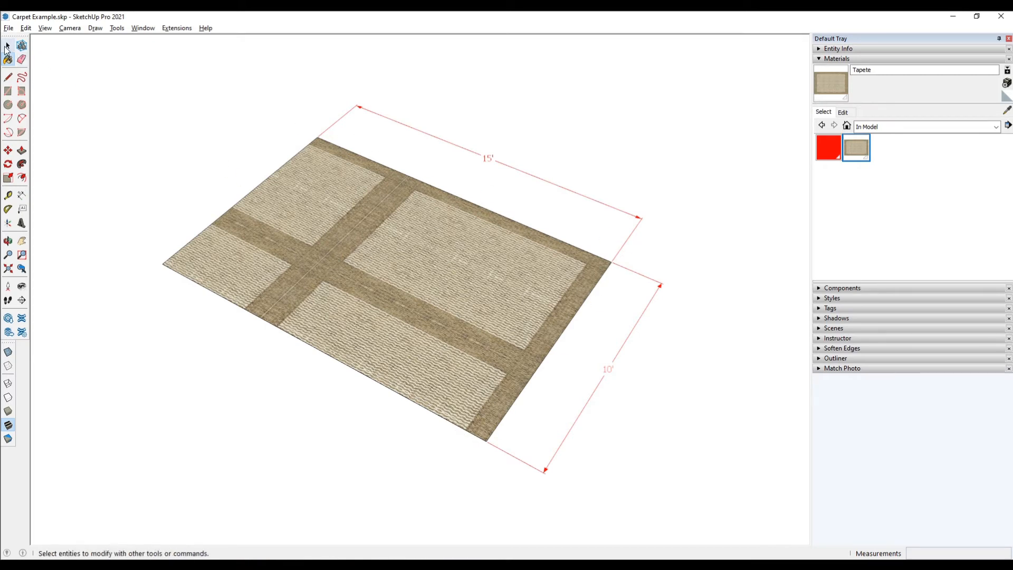
pyautogui.click(8, 46)
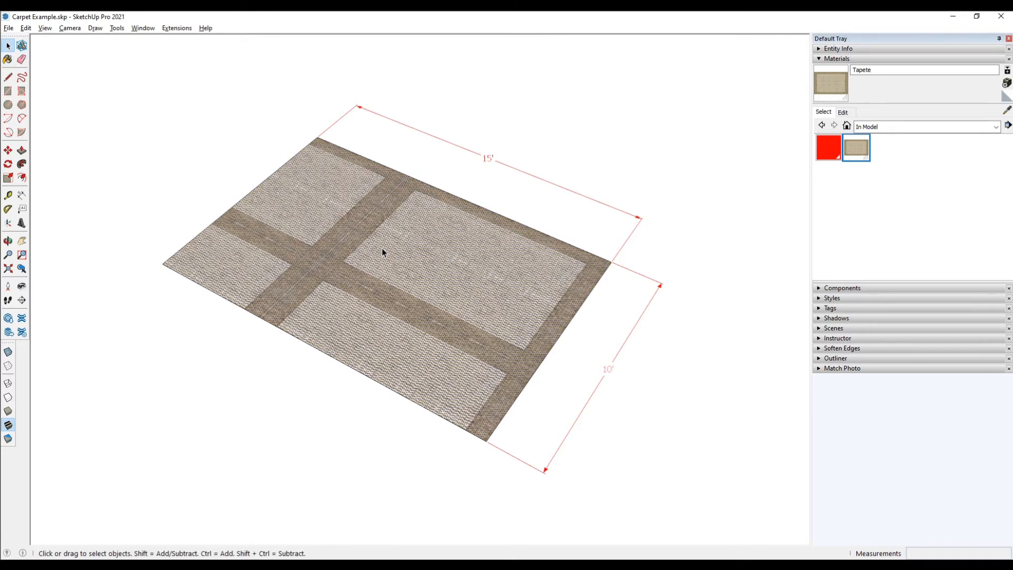
pyautogui.moveTo(559, 366)
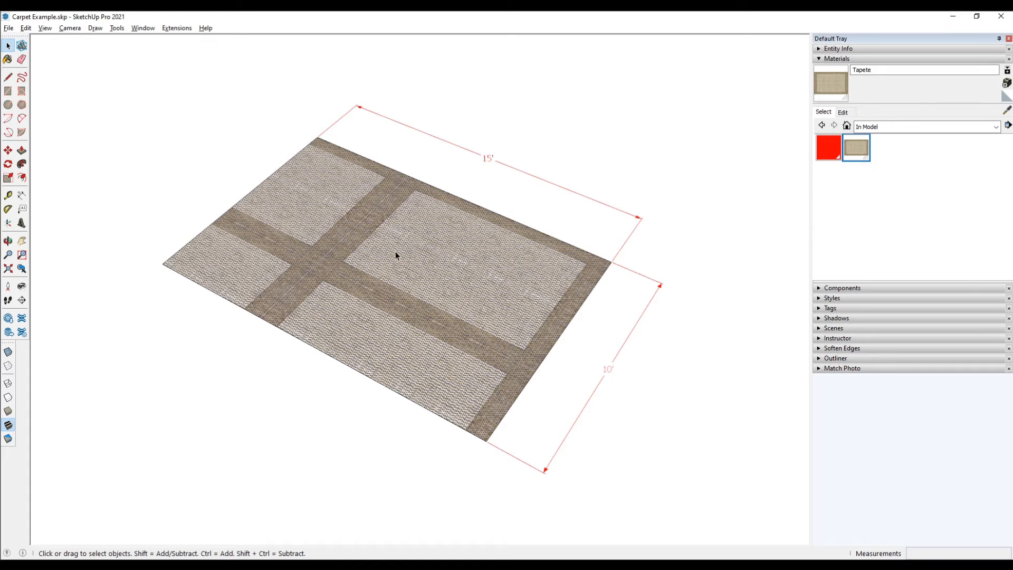
pyautogui.moveTo(360, 221)
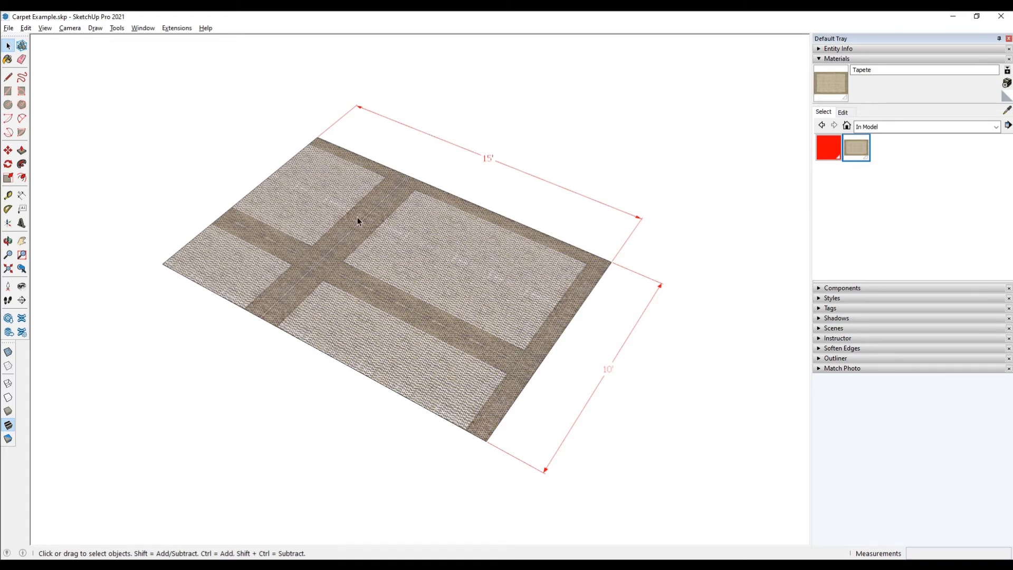
# Step: Put the face's Tapete texture into Texture > Position mode with adjustment pins showing
pyautogui.rightClick(360, 221)
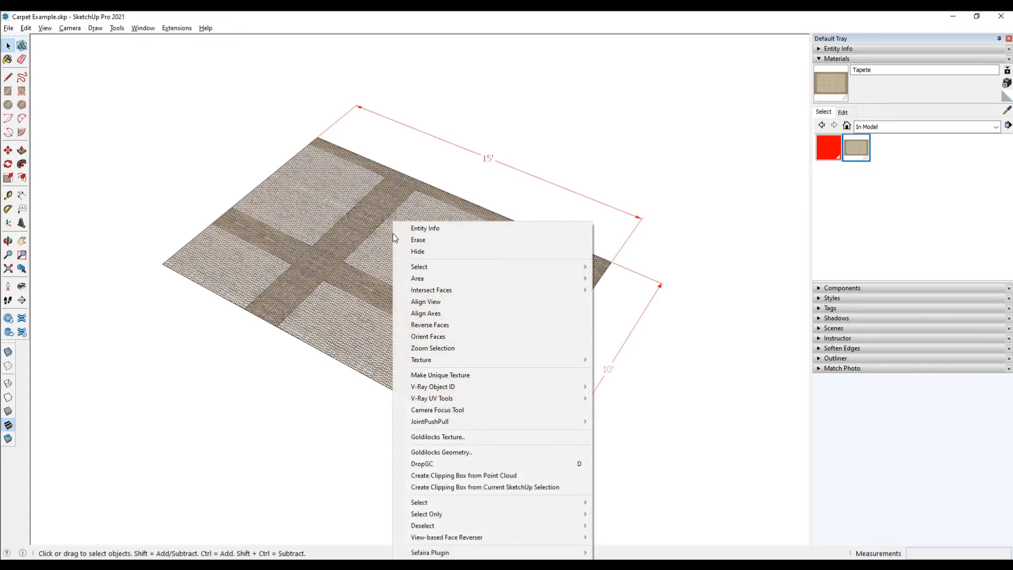
pyautogui.moveTo(436, 254)
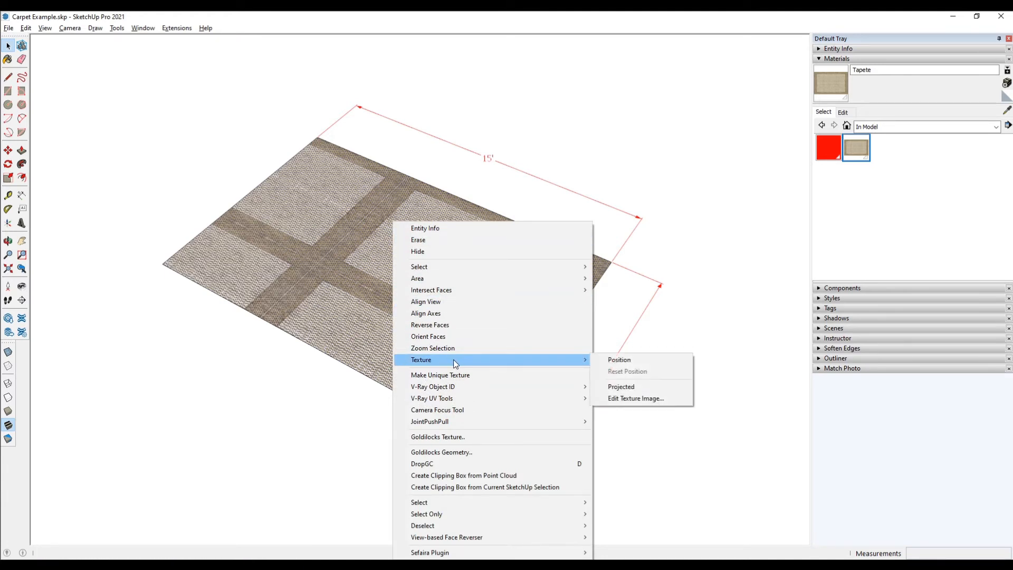
pyautogui.moveTo(402, 168)
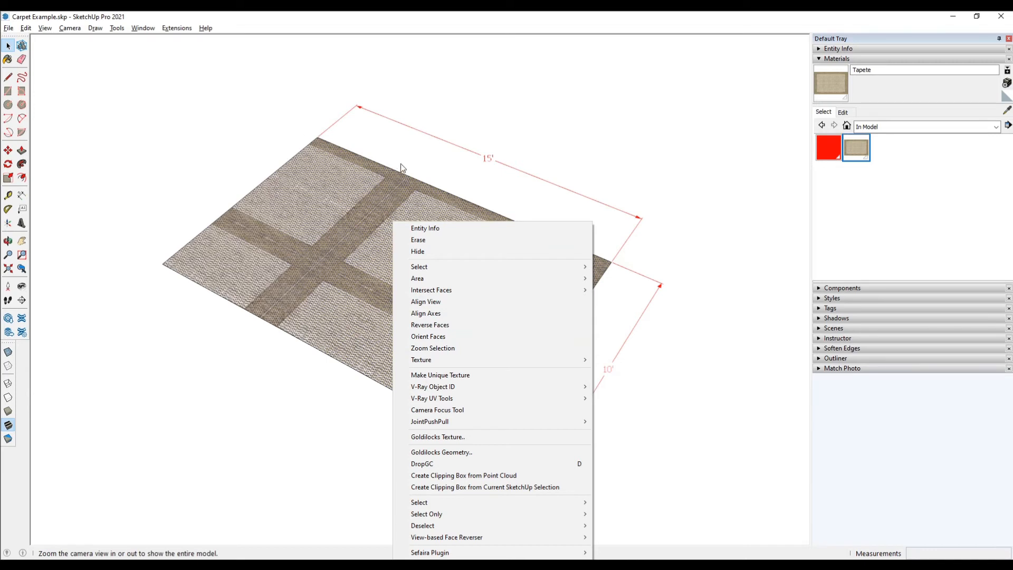
pyautogui.moveTo(422, 359)
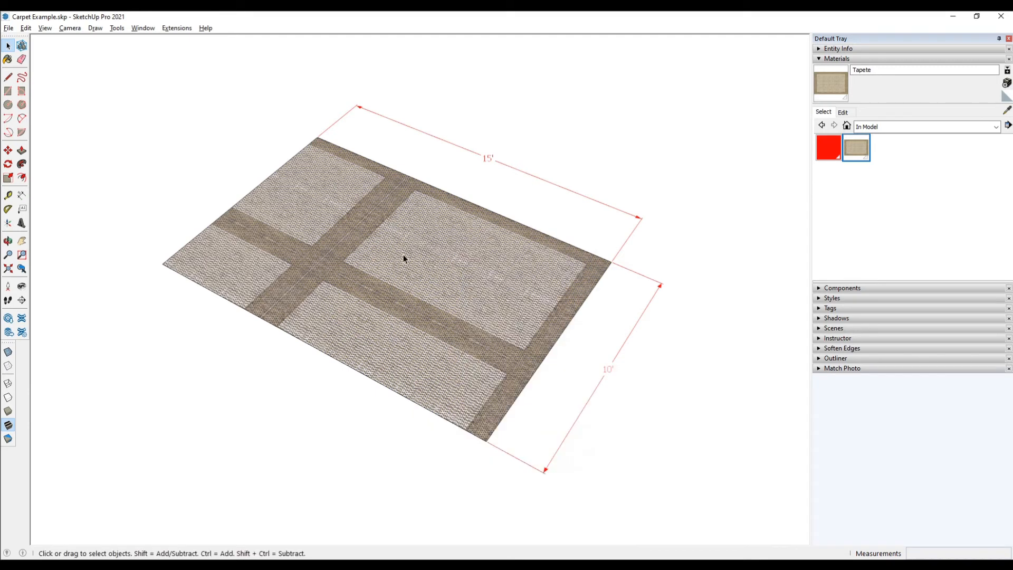
pyautogui.moveTo(388, 274)
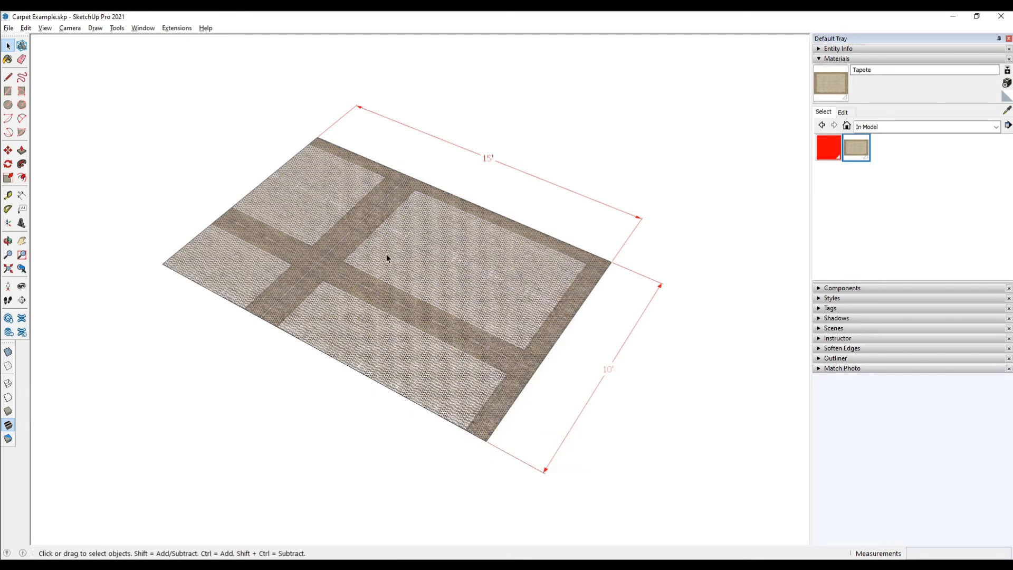
pyautogui.moveTo(408, 247)
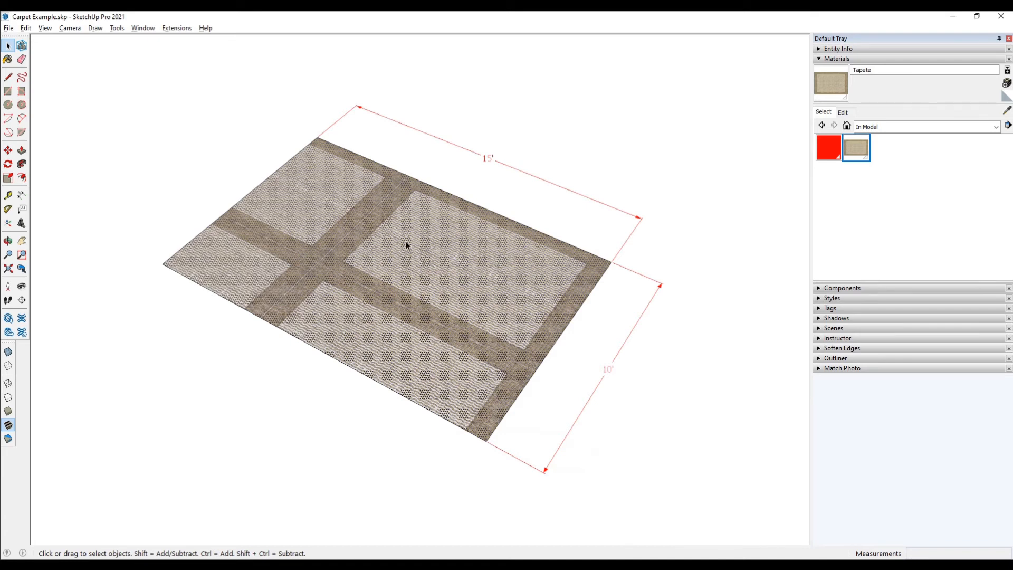
pyautogui.rightClick(408, 246)
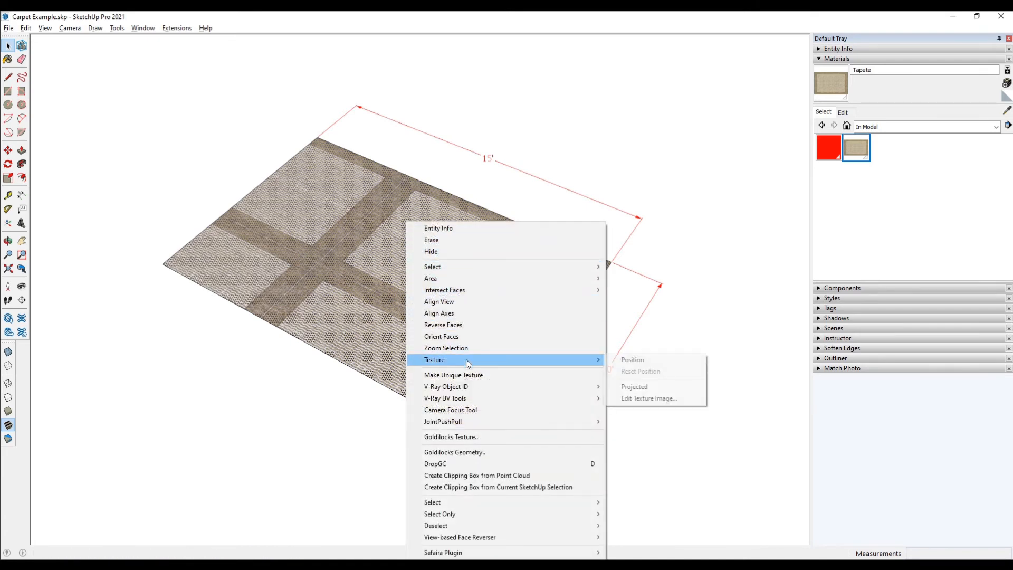
pyautogui.click(633, 360)
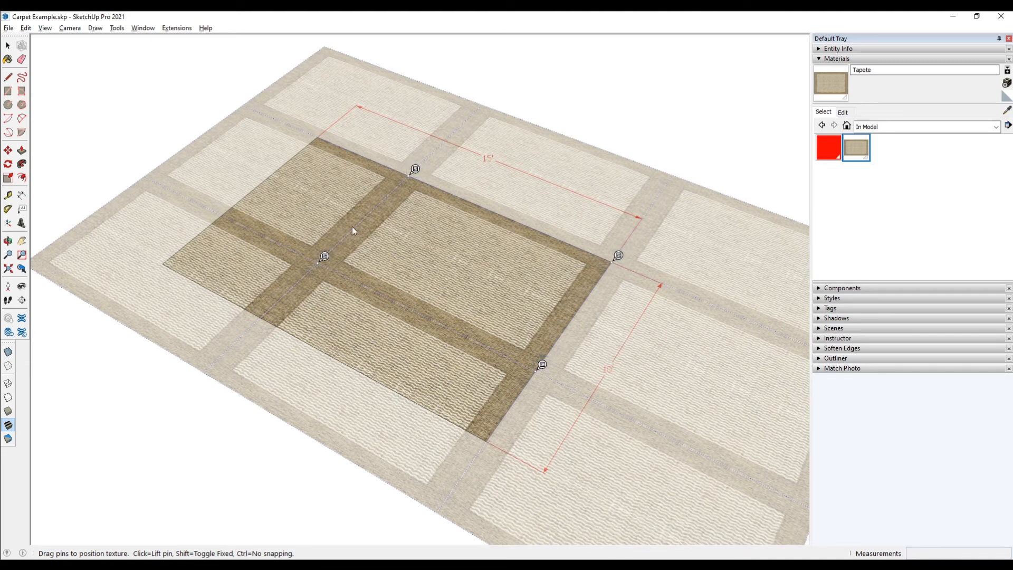
# Step: Pick the texture pin at the carpet band crossing and bring up the pin options
pyautogui.rightClick(541, 364)
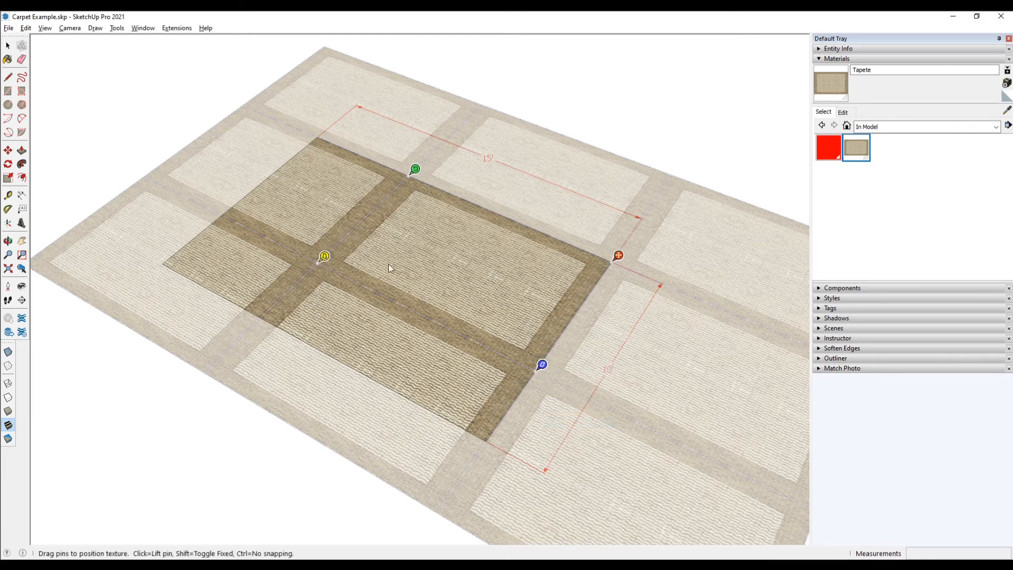
pyautogui.moveTo(400, 154)
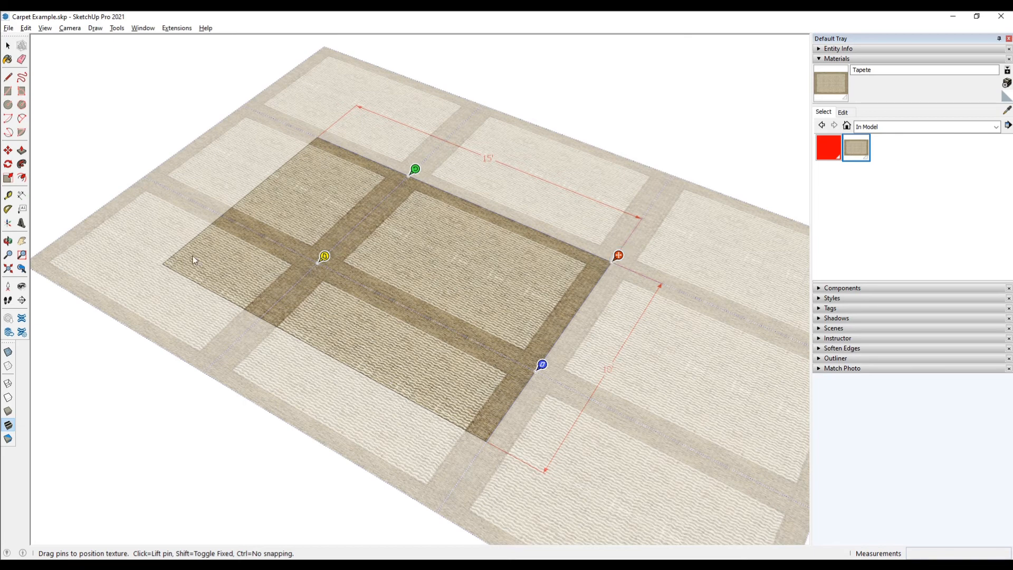
pyautogui.click(324, 257)
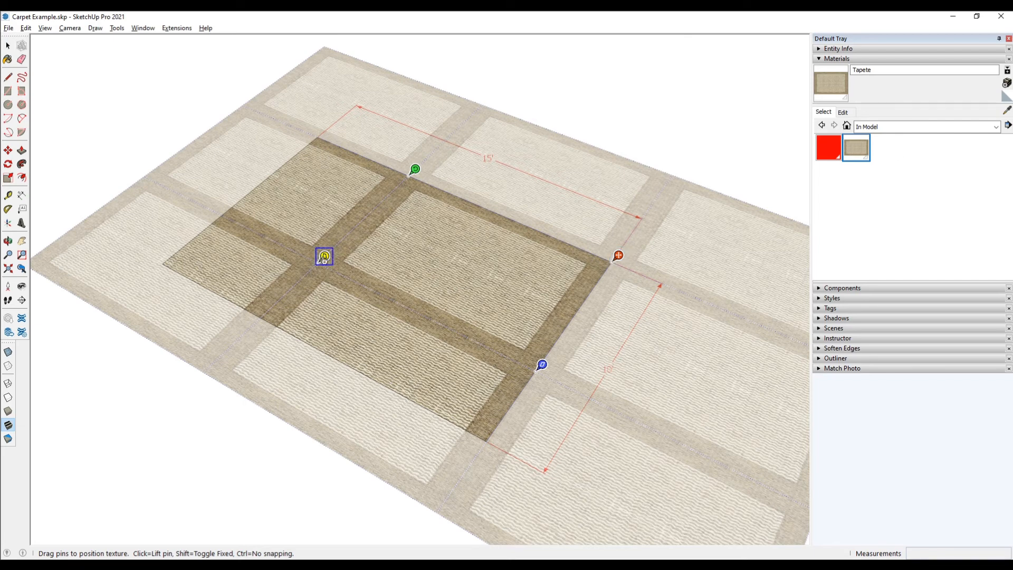
pyautogui.rightClick(324, 257)
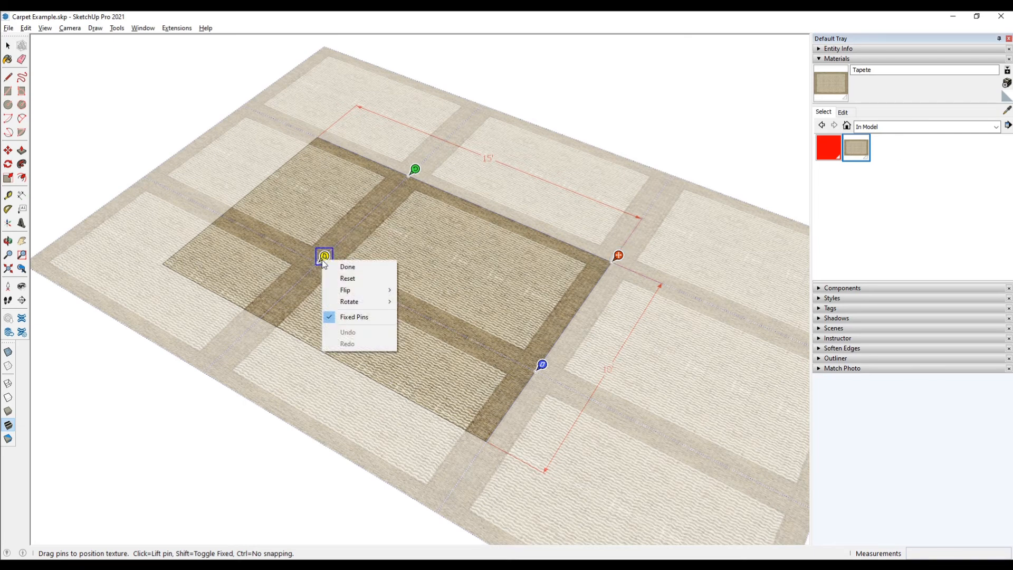
pyautogui.moveTo(354, 317)
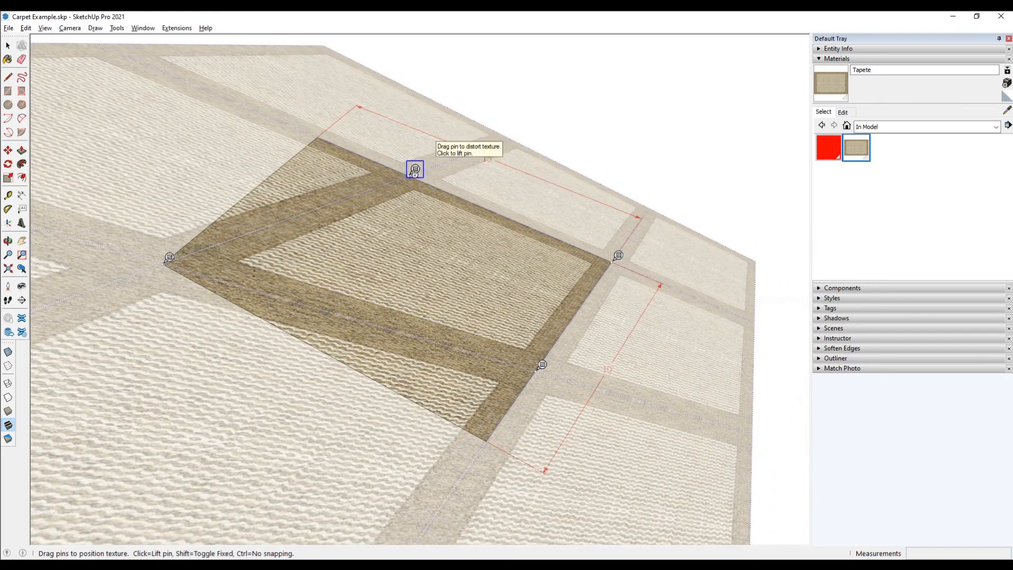
# Step: Drag the free pins onto the face's top and bottom corners to fit the rug border
pyautogui.moveTo(415, 169); pyautogui.dragTo(349, 140)
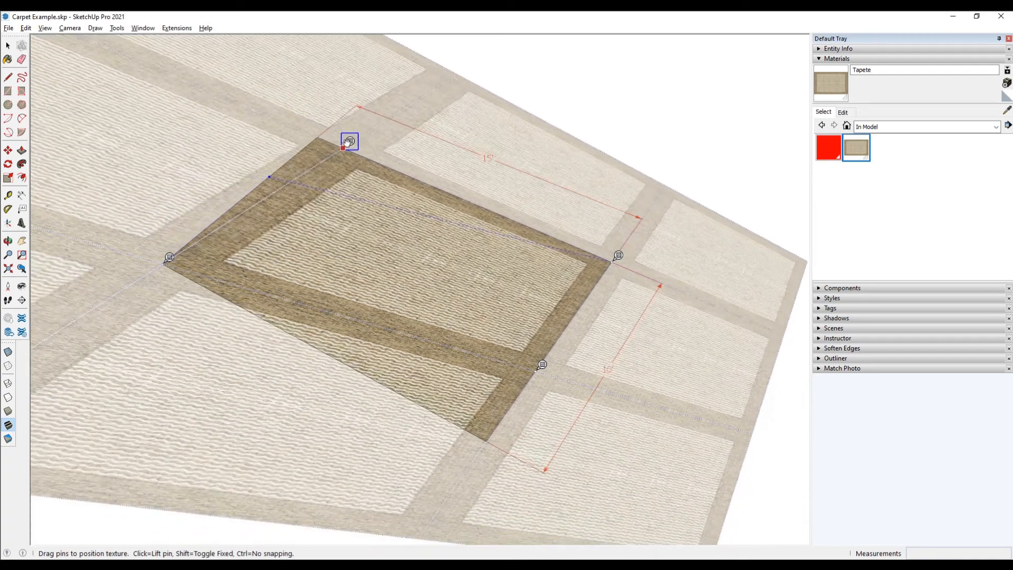
pyautogui.moveTo(349, 141); pyautogui.dragTo(324, 131)
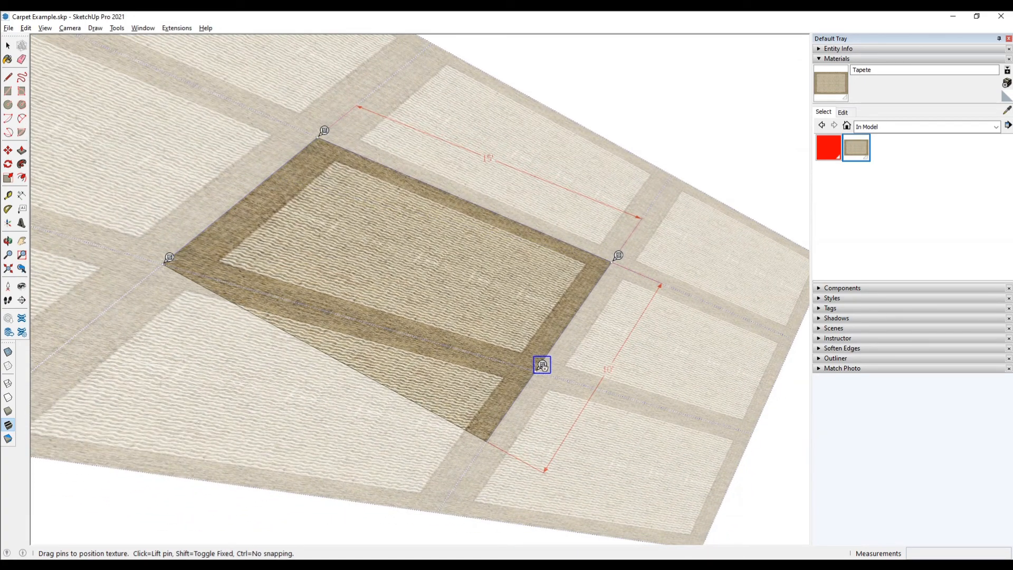
pyautogui.moveTo(541, 365); pyautogui.dragTo(536, 371)
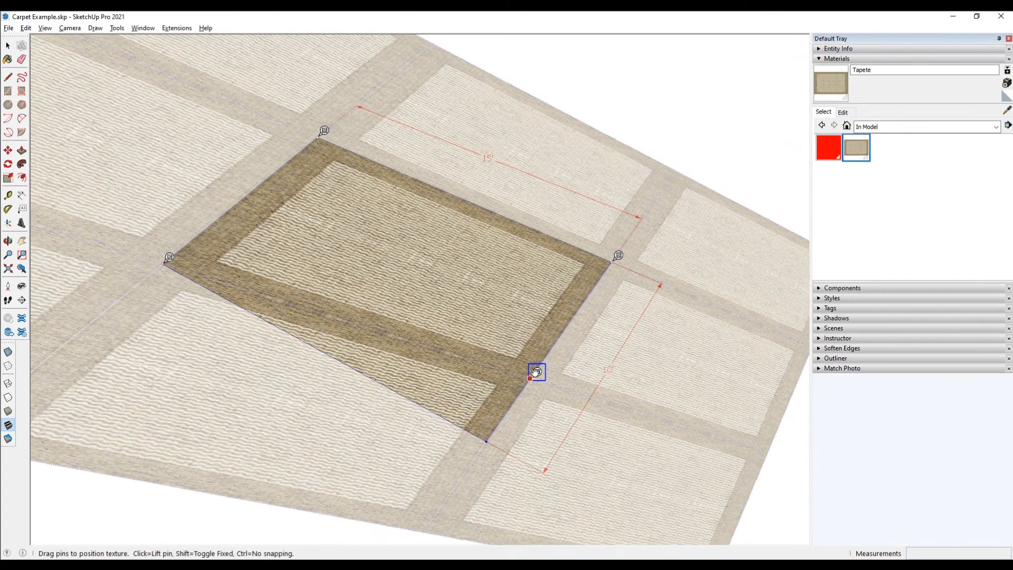
pyautogui.moveTo(536, 372); pyautogui.dragTo(492, 434)
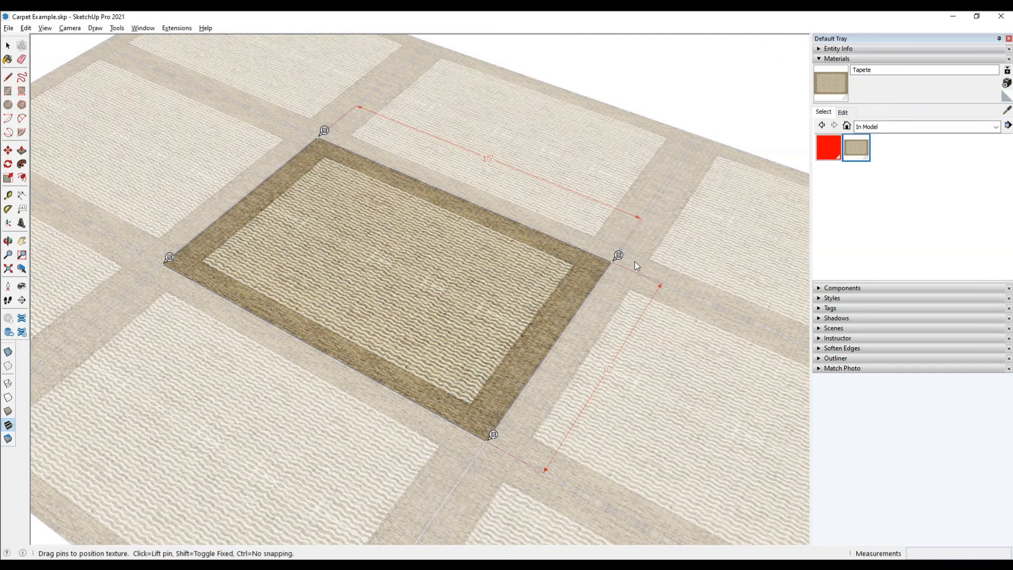
pyautogui.moveTo(611, 272)
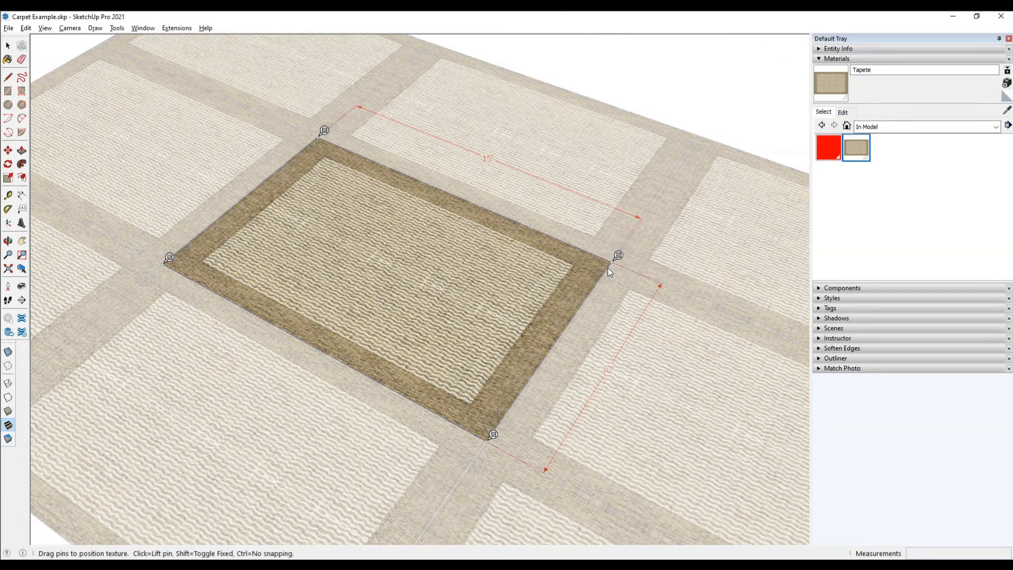
# Step: Choose Done from the pin menu to end texture positioning
pyautogui.rightClick(619, 256)
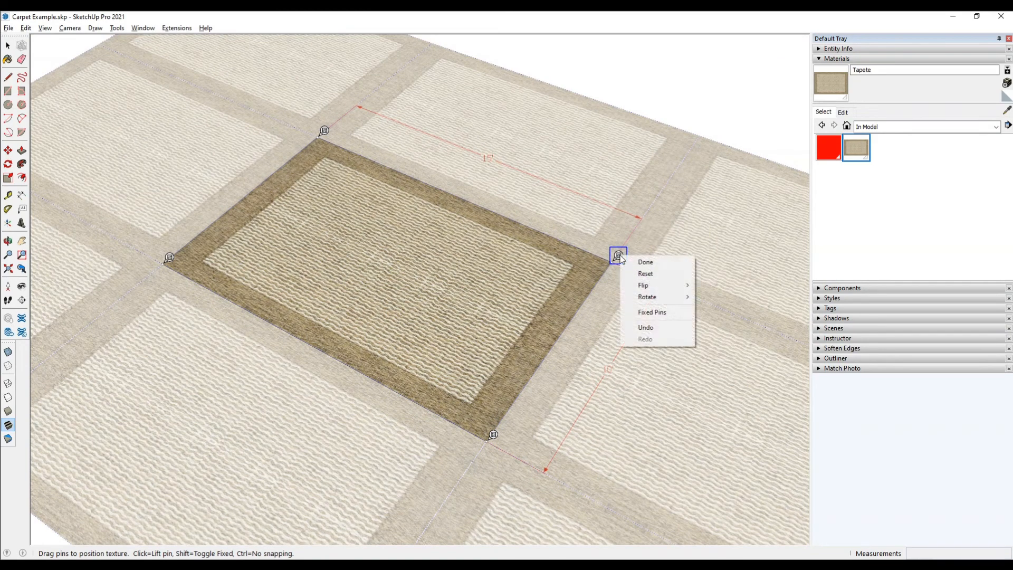
pyautogui.click(645, 262)
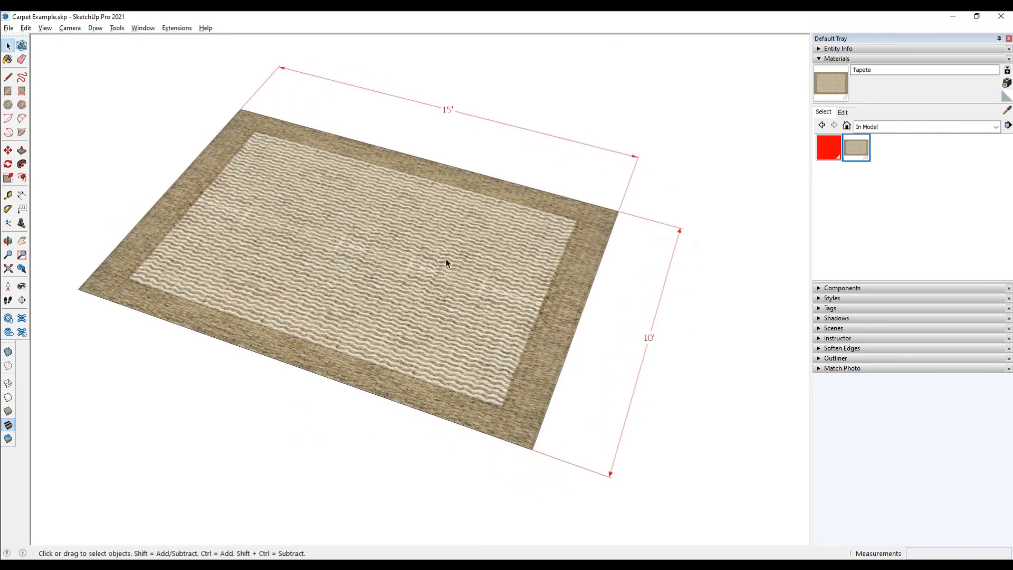
pyautogui.moveTo(655, 247)
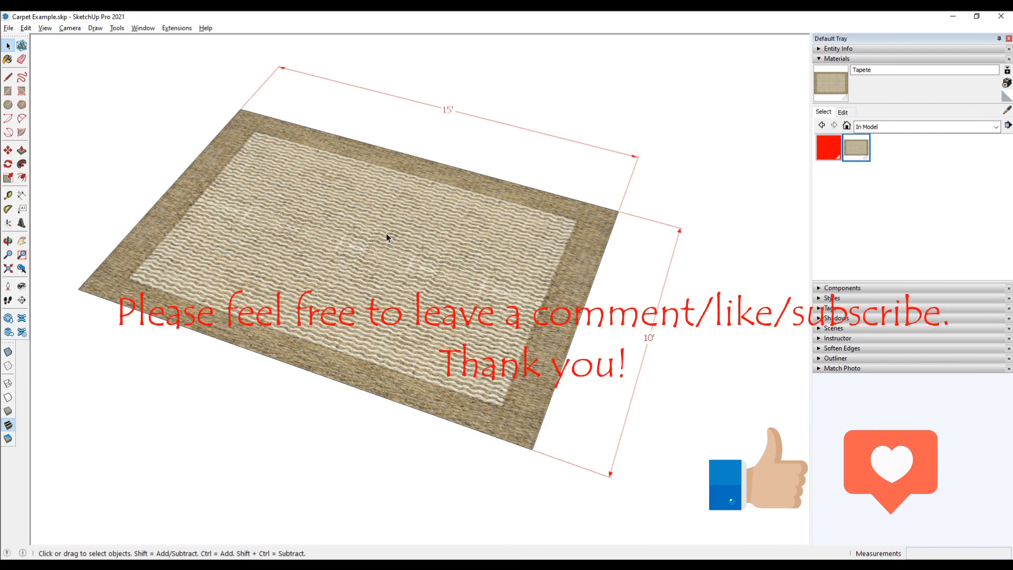
pyautogui.moveTo(203, 398)
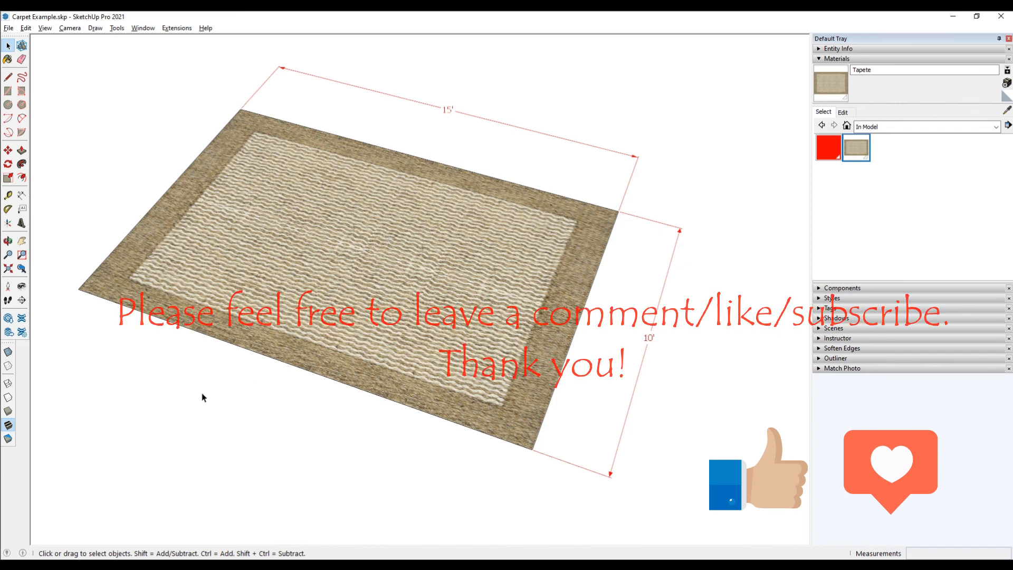